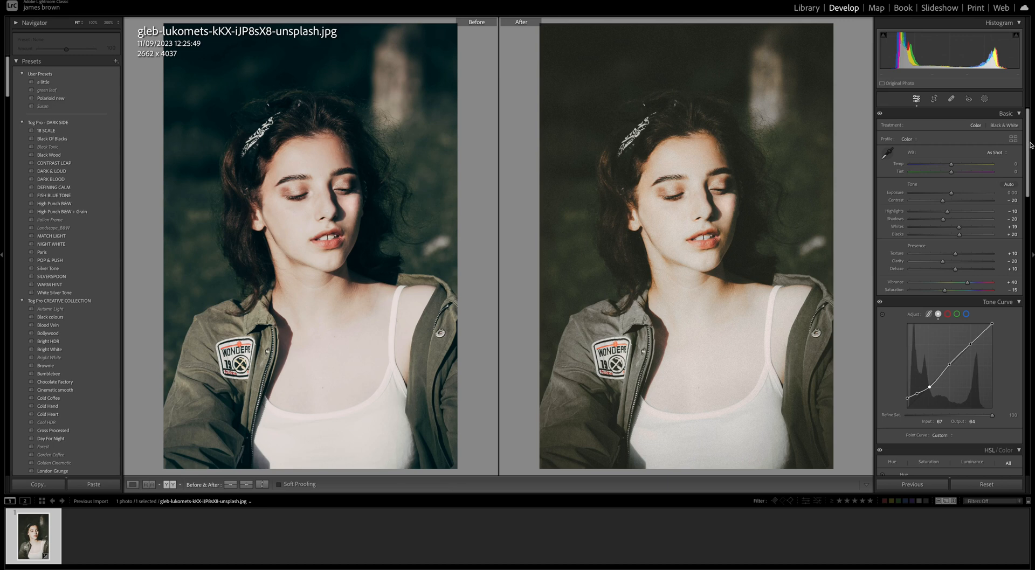
- Step back to the Import history state, clearing every adjustment on the portrait
click(133, 484)
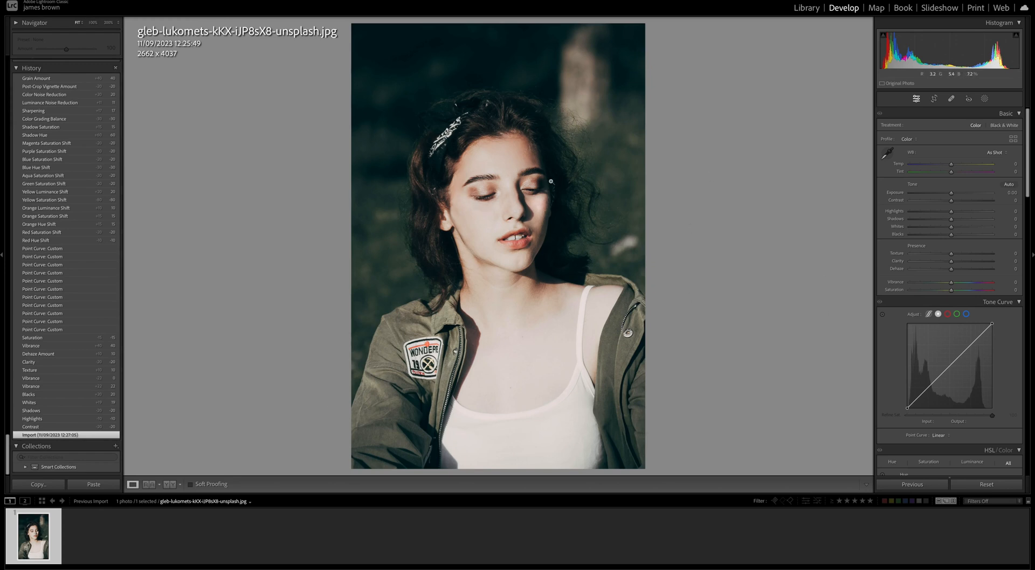
mouse_move(675, 208)
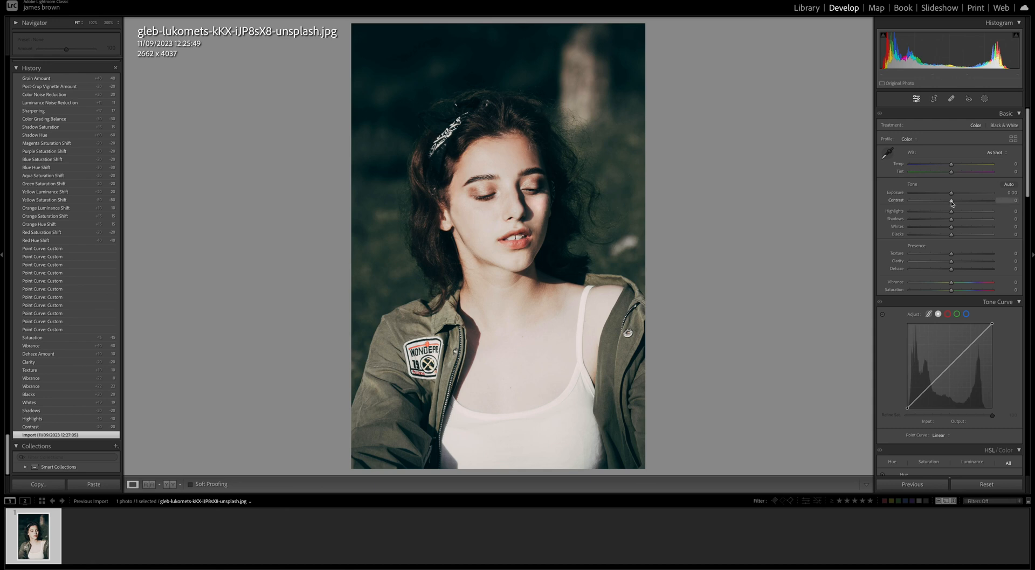
- Set Contrast -20, Highlights -10, Shadows -20, Whites +20 and Blacks +20
drag(951, 201, 943, 201)
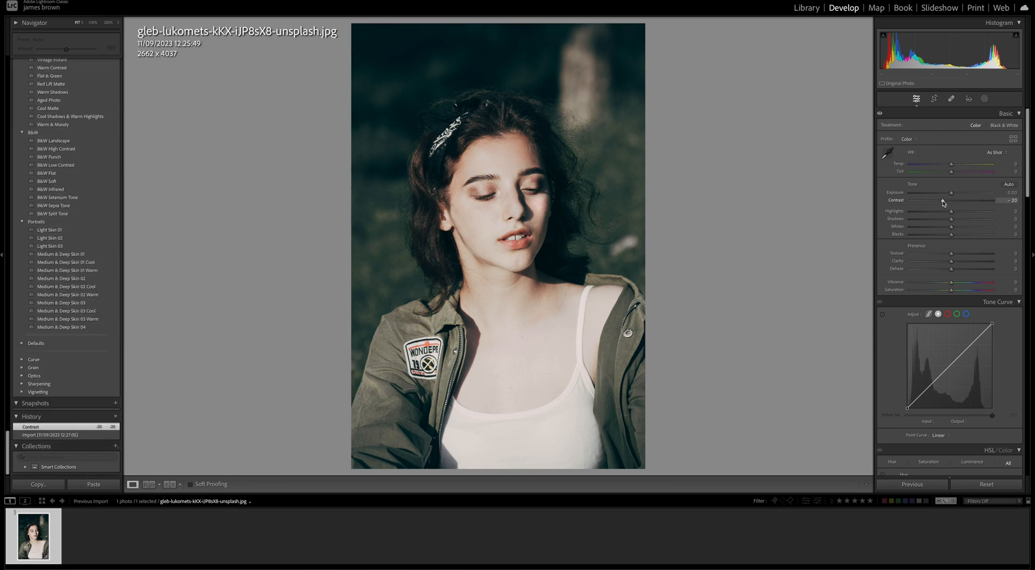
mouse_move(952, 211)
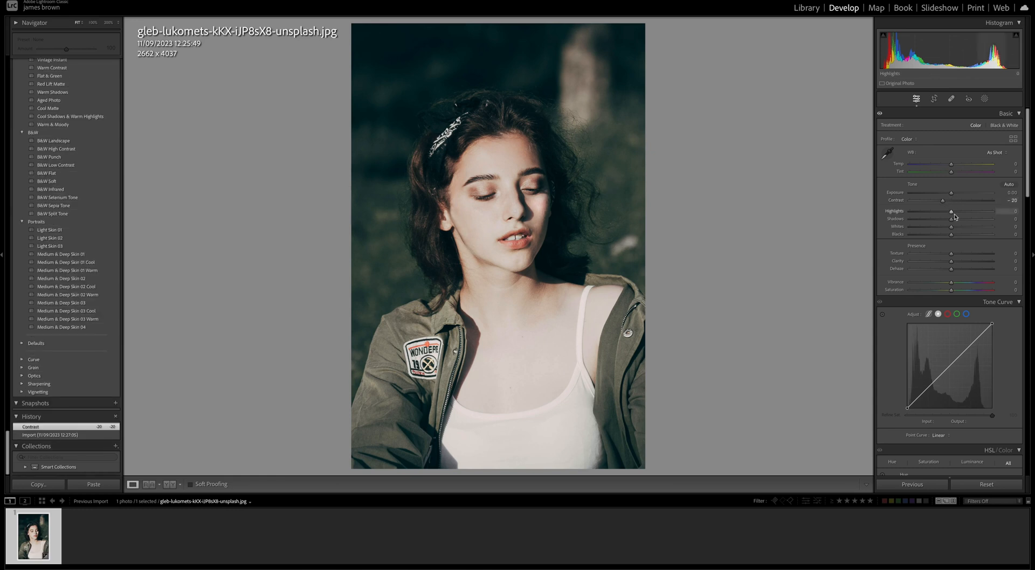
drag(951, 212, 944, 211)
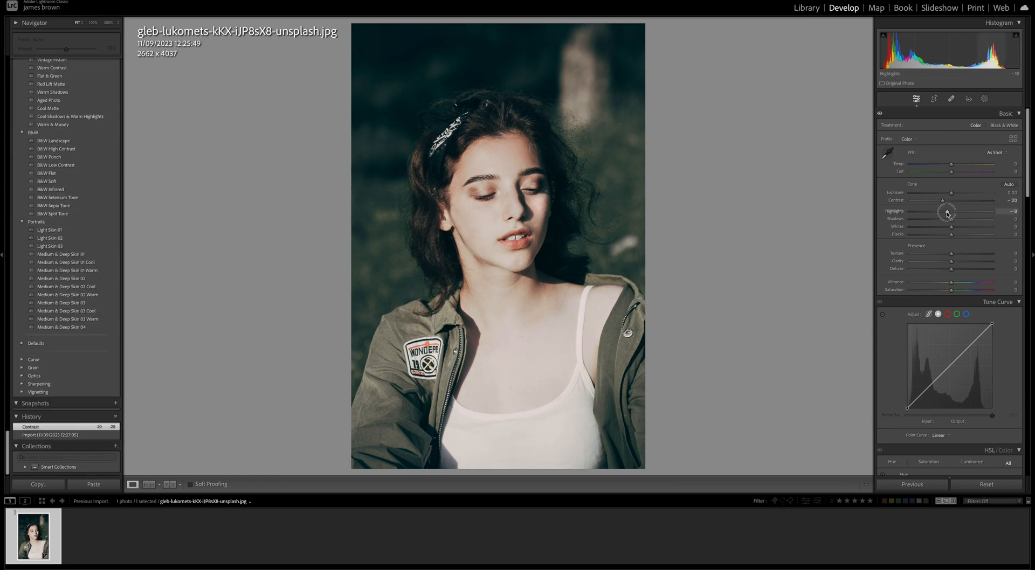
drag(954, 211, 945, 211)
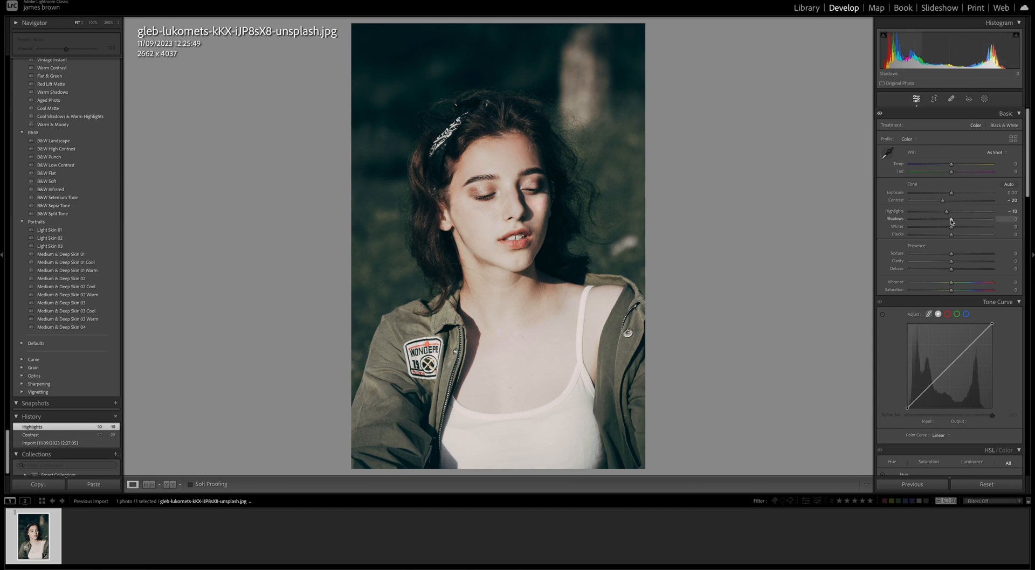
drag(950, 219, 945, 219)
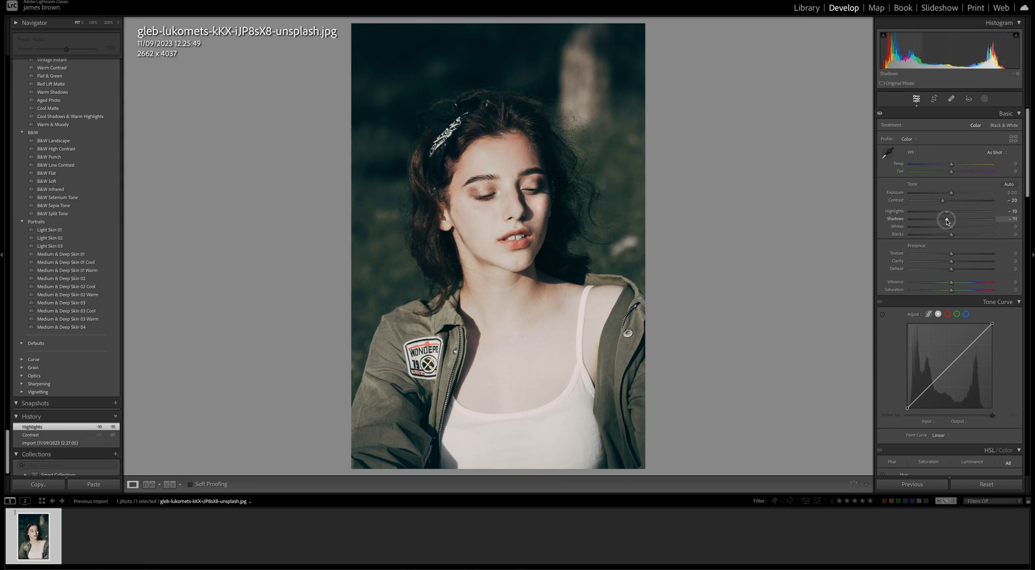
drag(947, 220, 942, 220)
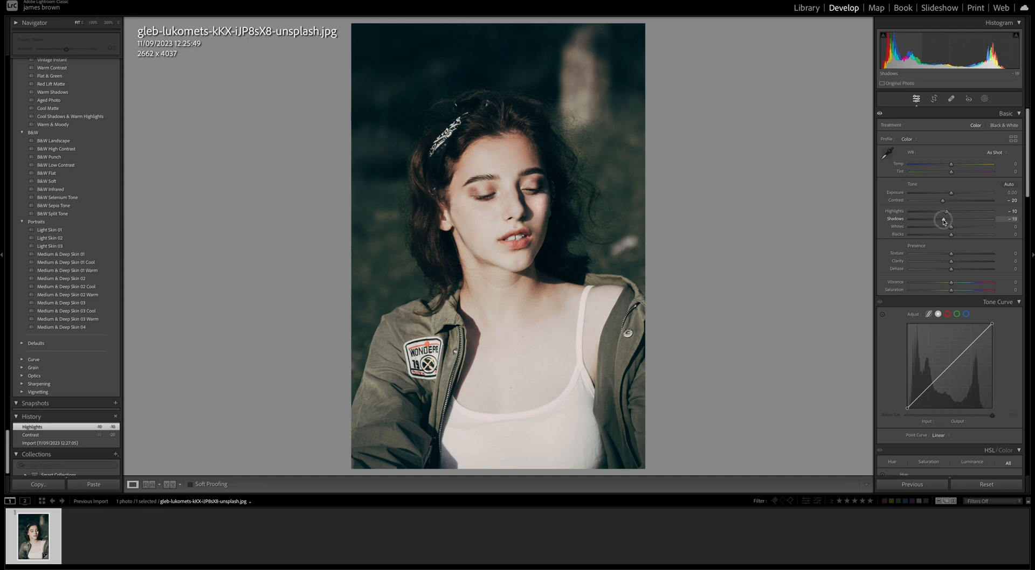
drag(945, 220, 941, 220)
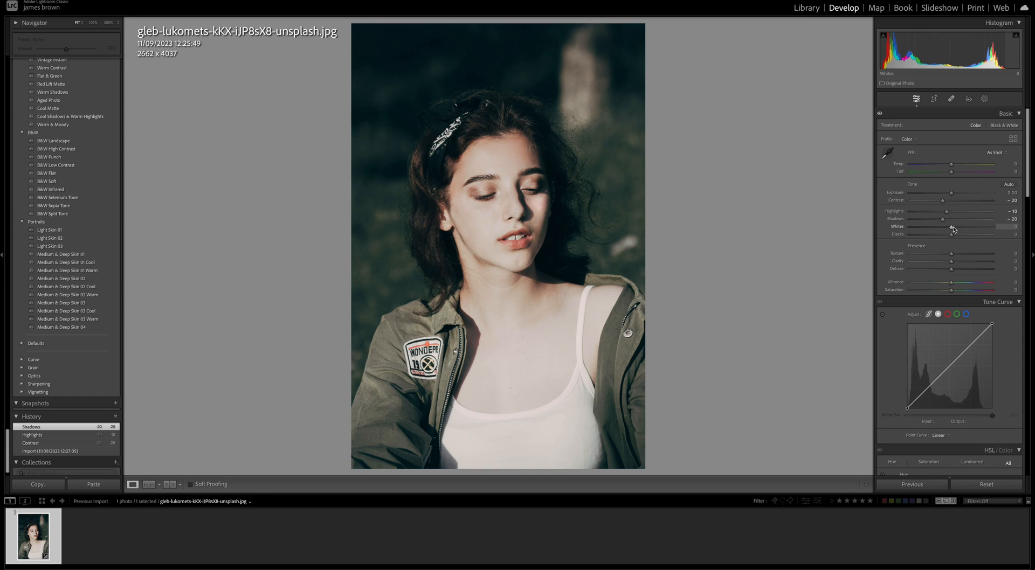
drag(954, 227, 961, 227)
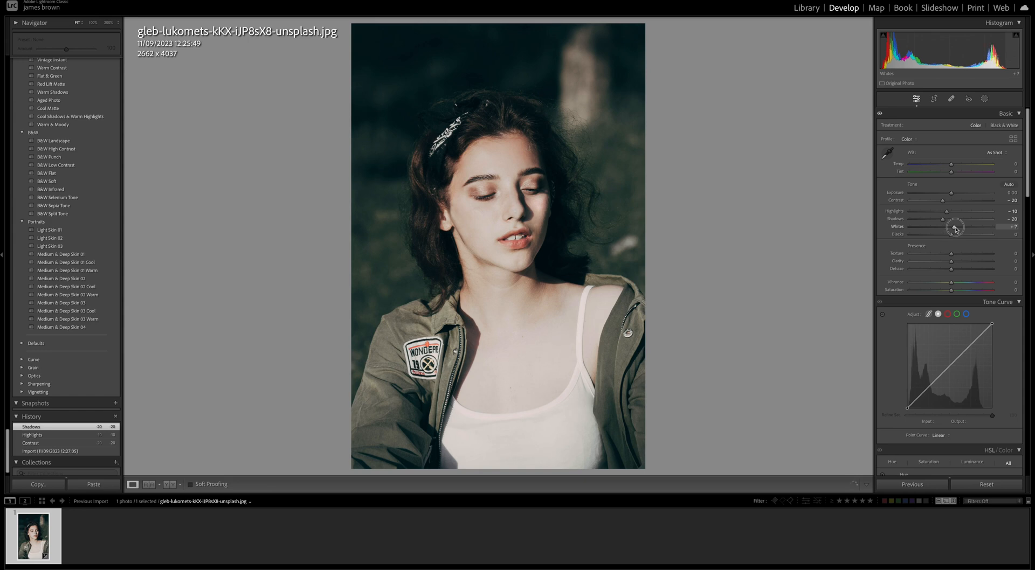
drag(953, 227, 961, 227)
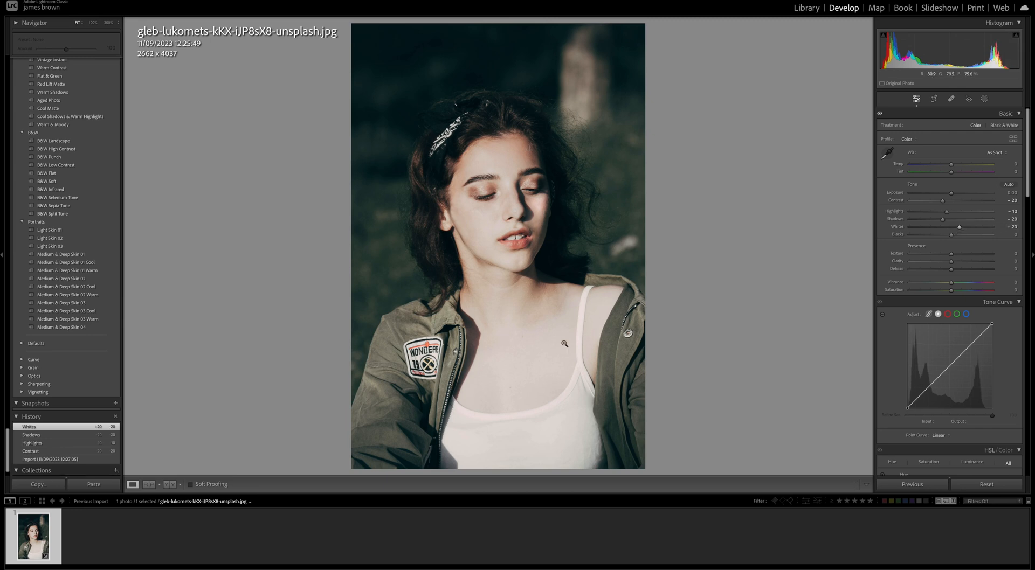
drag(950, 235, 956, 235)
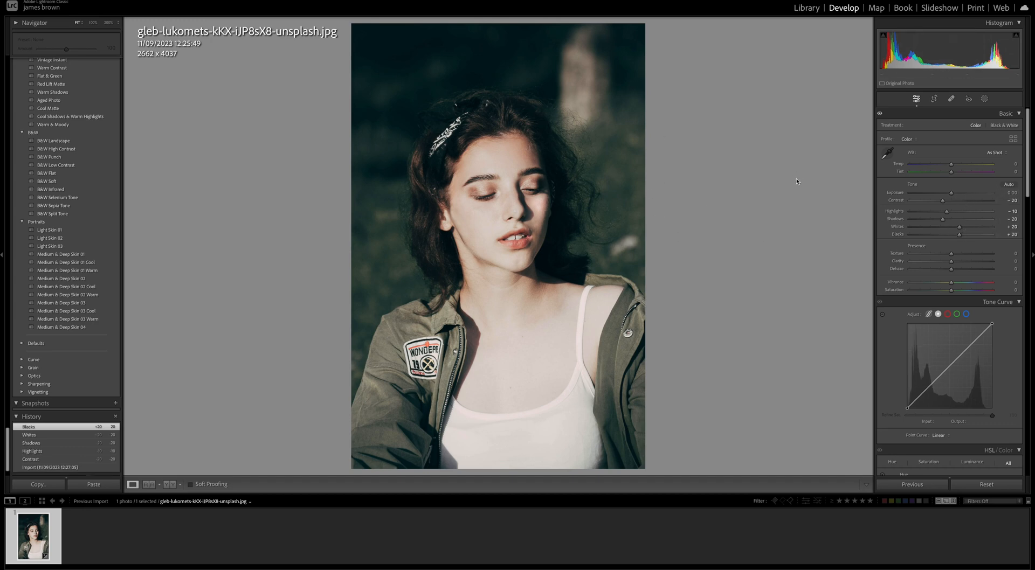
mouse_move(804, 185)
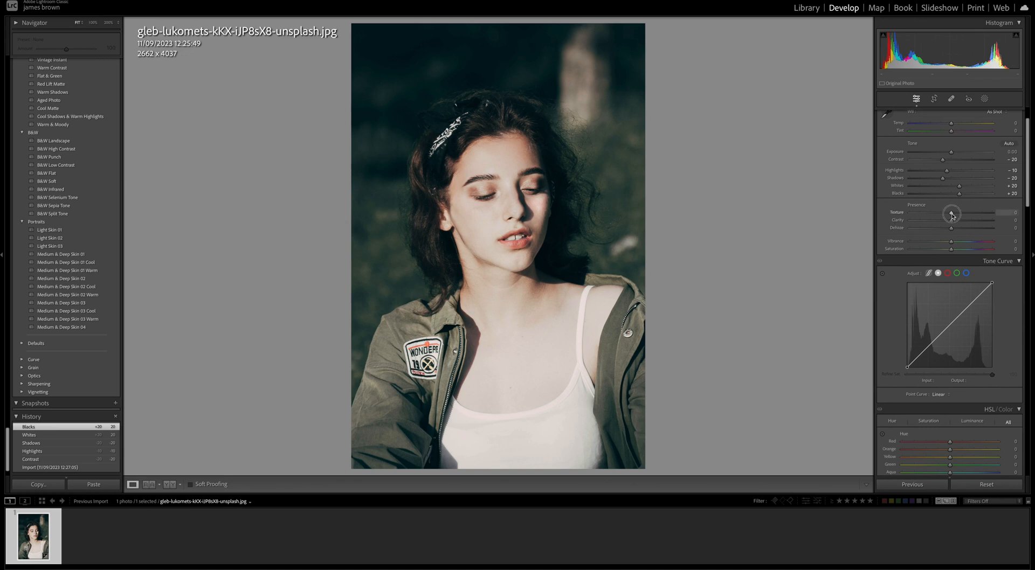
- Raise Texture to +10 and lower Clarity to -20
drag(951, 212, 958, 213)
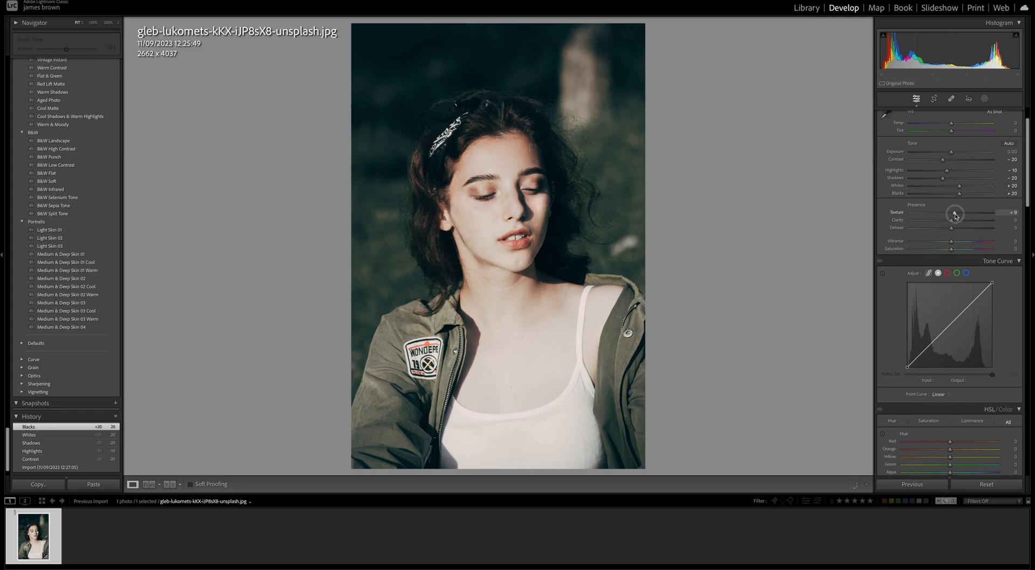
drag(953, 214, 955, 213)
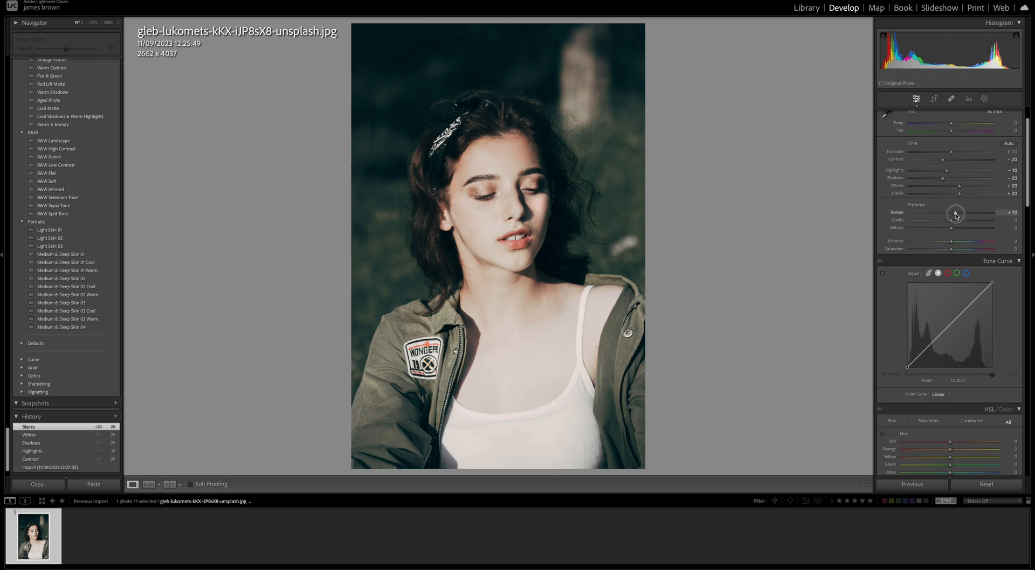
drag(951, 213, 956, 213)
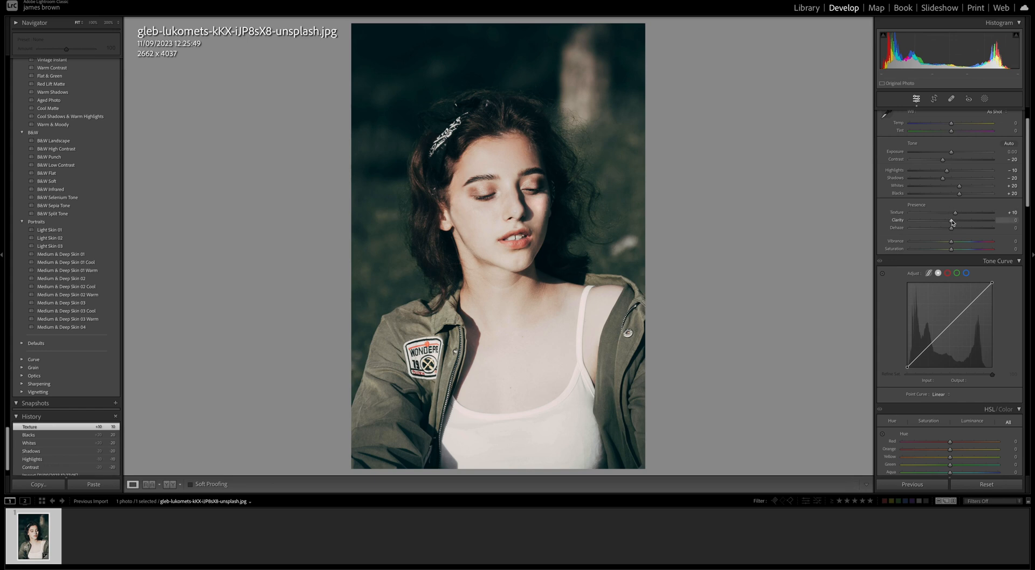
drag(947, 220, 940, 220)
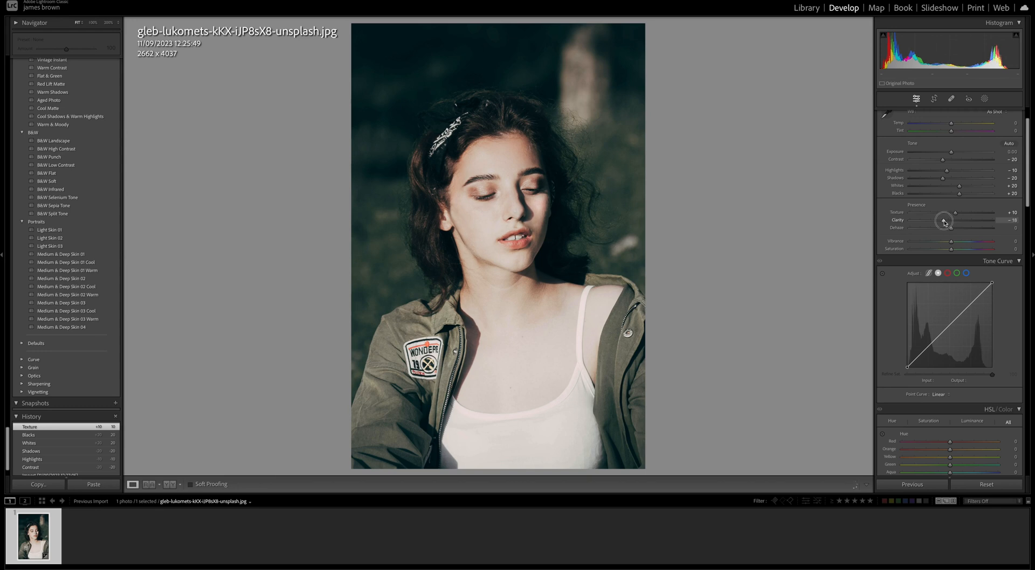
drag(944, 222, 942, 222)
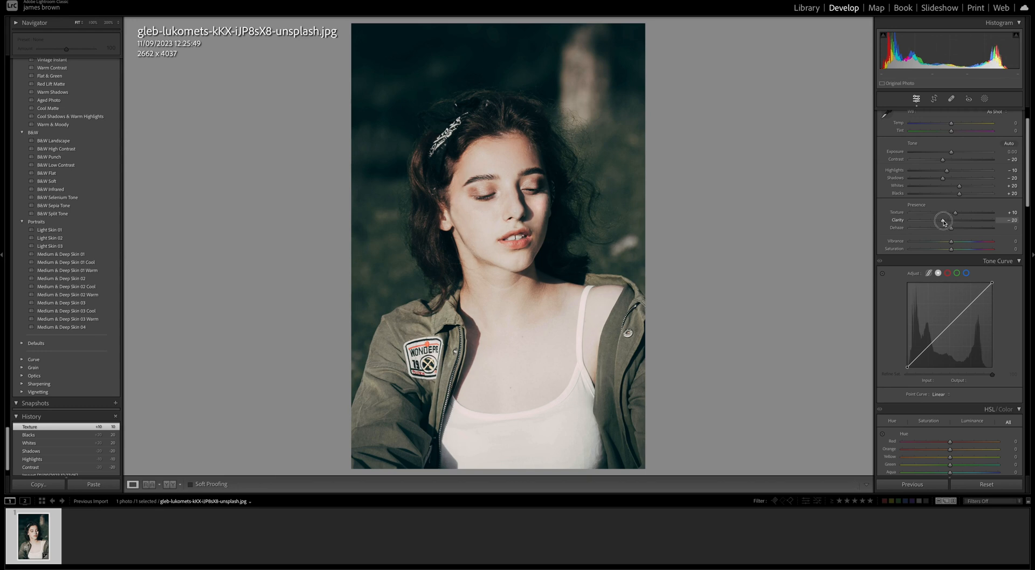
click(941, 220)
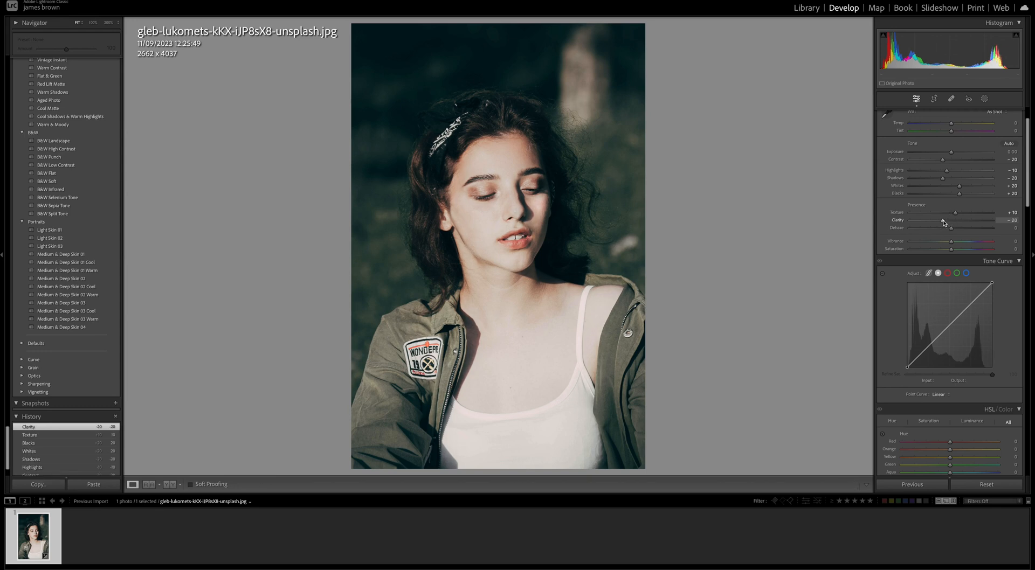
- Preview strong negative and positive Dehaze, then settle Dehaze at +8
drag(950, 228, 952, 227)
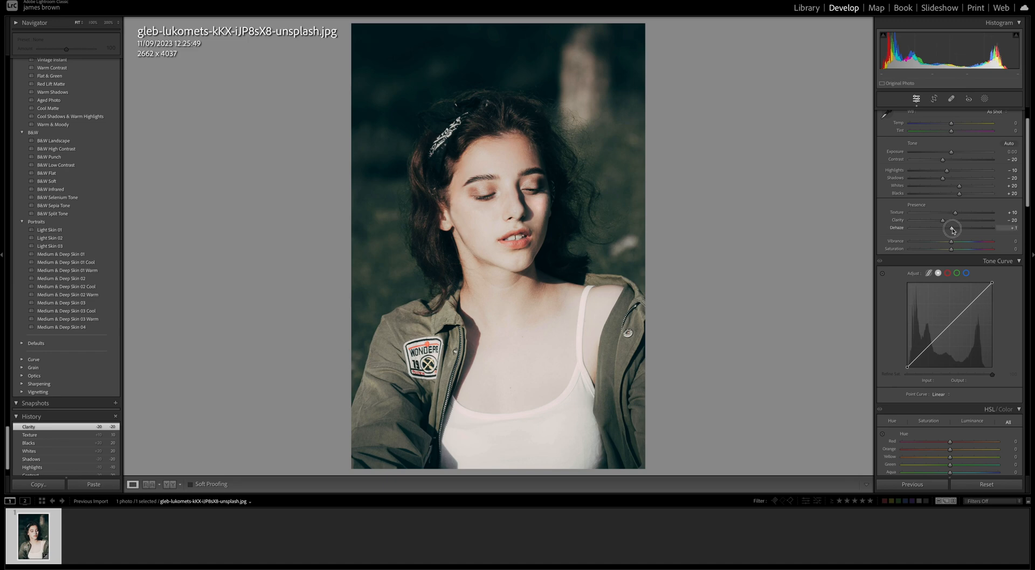
drag(953, 228, 921, 228)
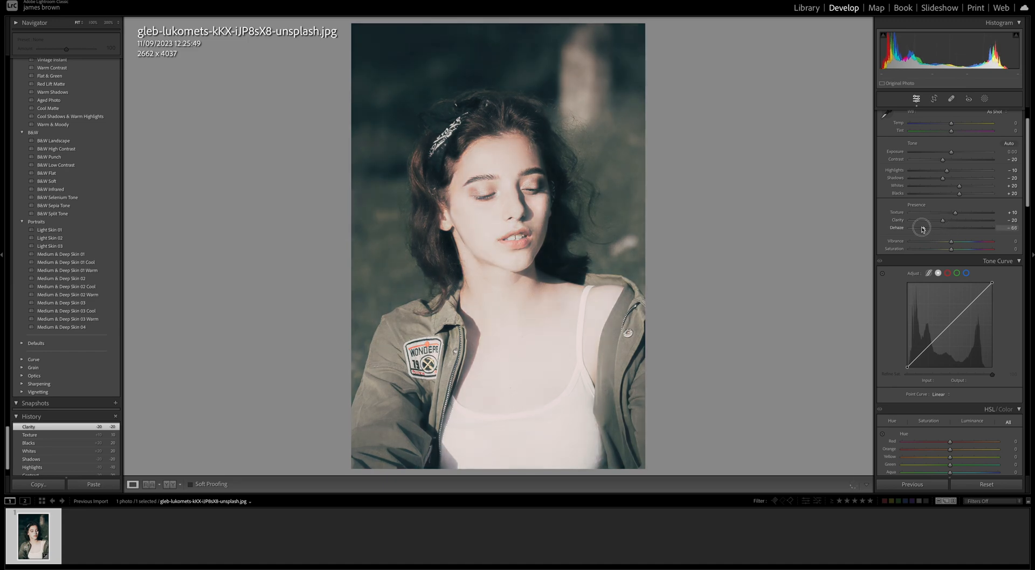
drag(924, 227, 964, 228)
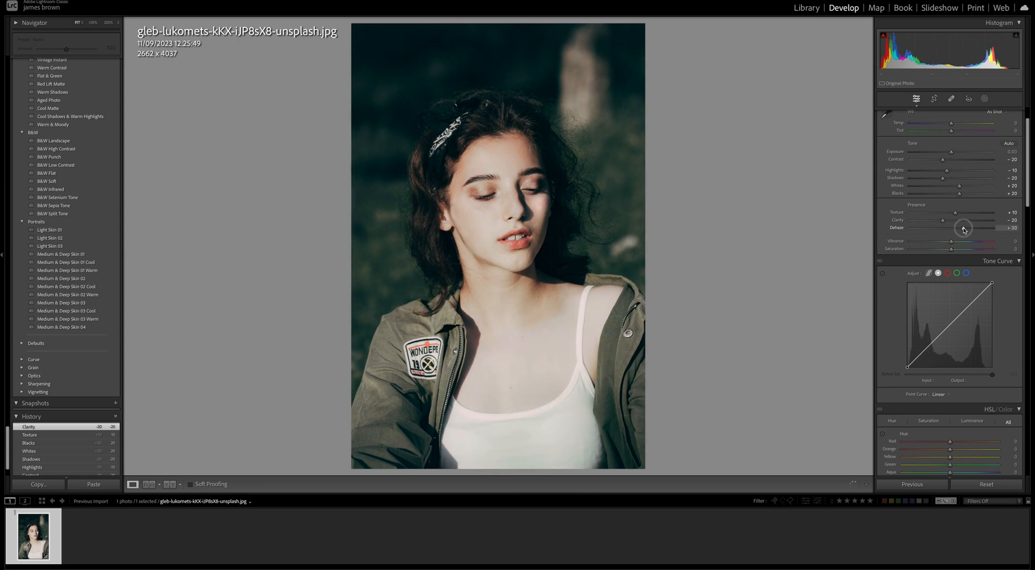
drag(970, 229, 944, 229)
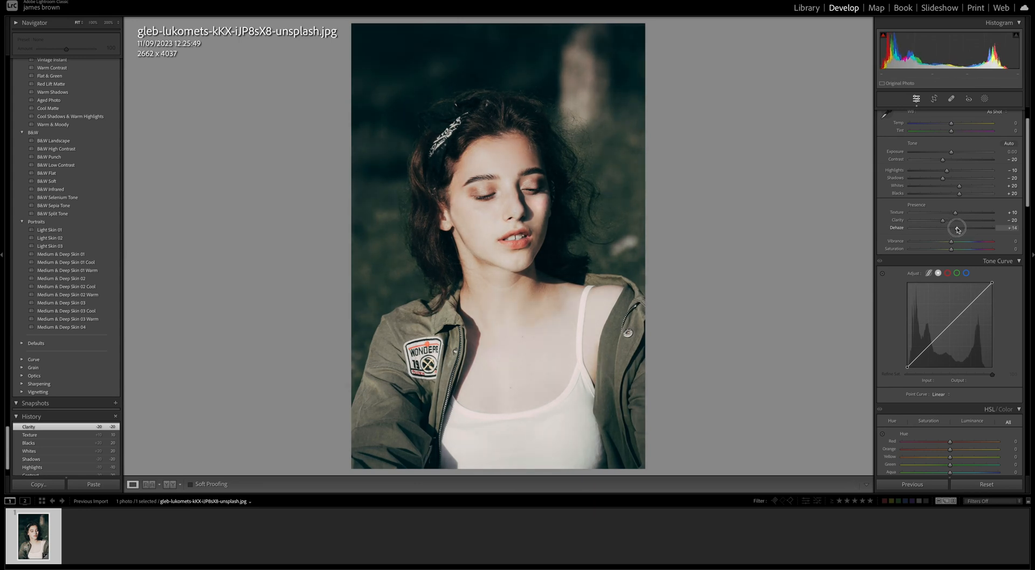
drag(957, 229, 953, 229)
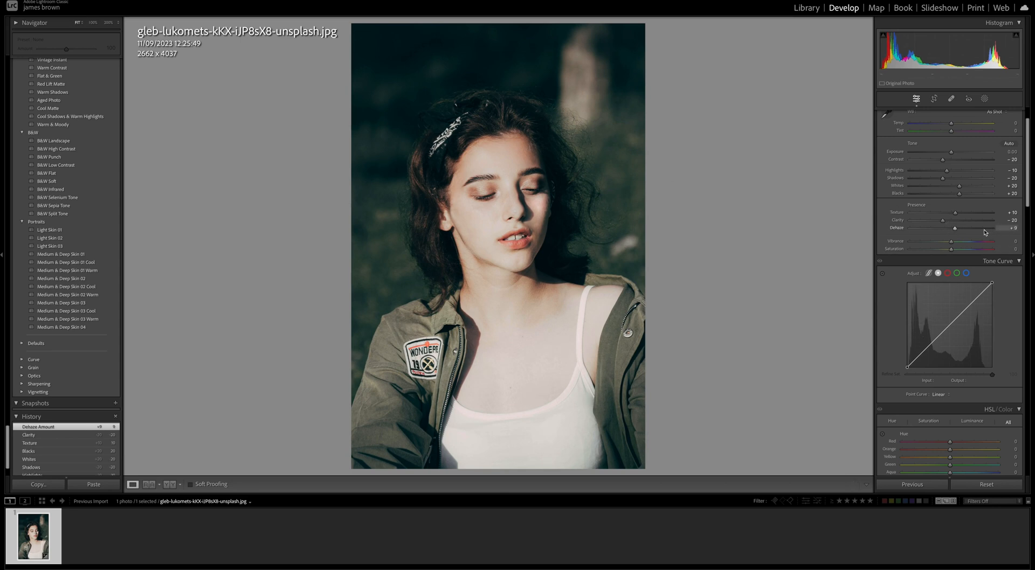
- Raise Vibrance to +40 and lower Saturation to -15 for muted colours
drag(951, 244, 959, 243)
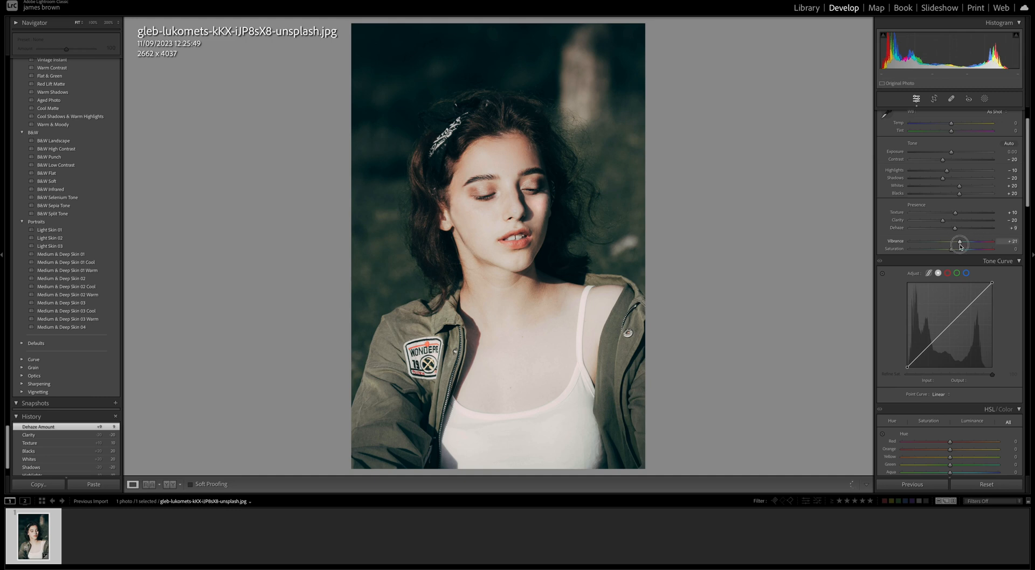
drag(959, 243, 967, 244)
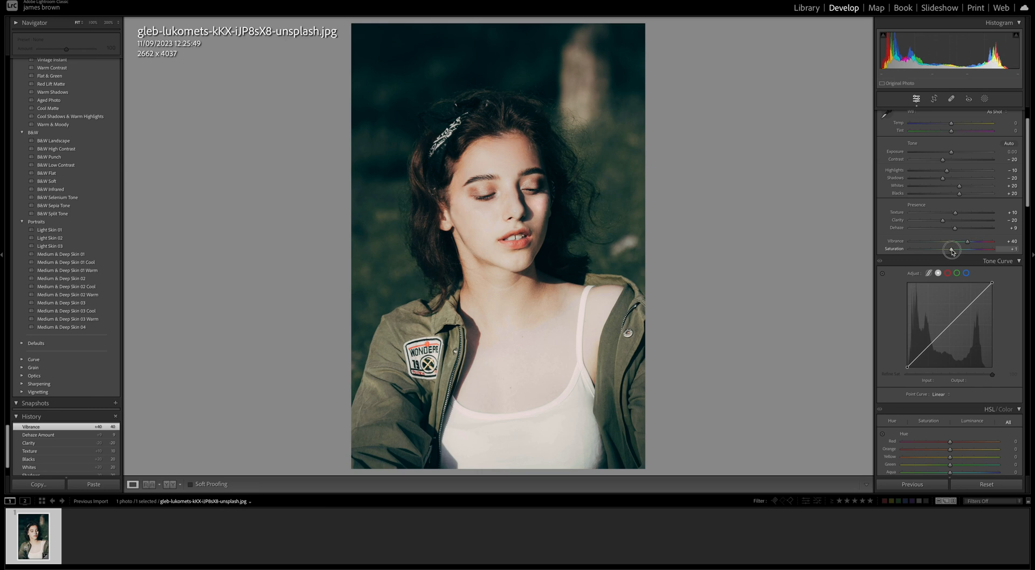
drag(953, 249, 945, 249)
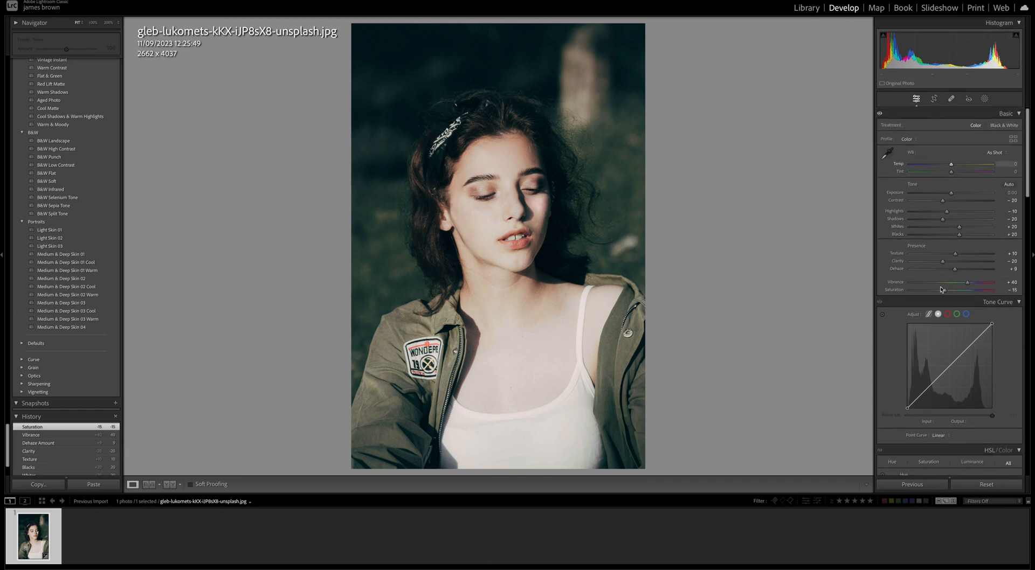
click(880, 113)
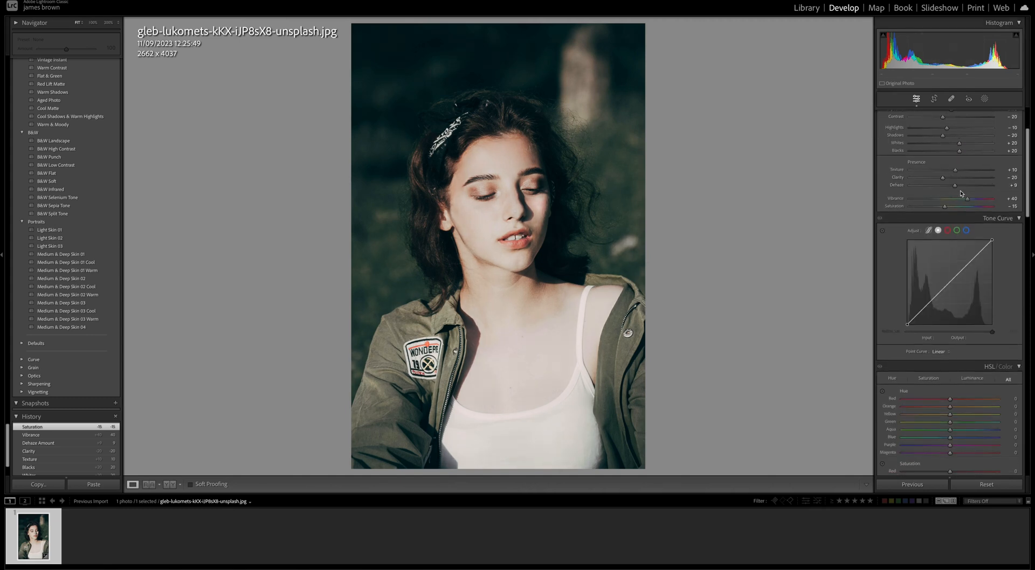
- Lift the tone curve's black point and raise a shadow point for a faded look
scroll(down, 3)
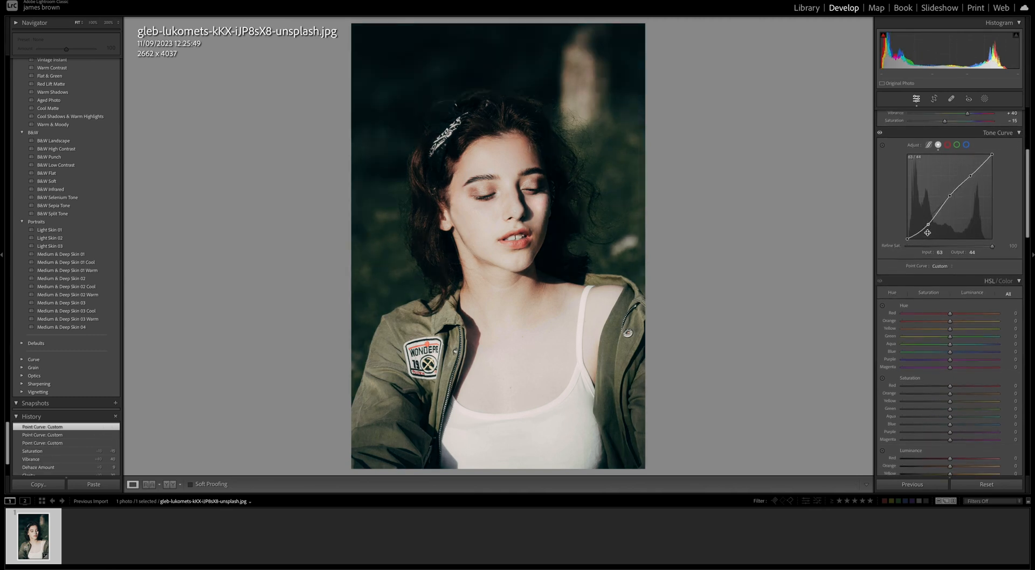
drag(928, 233, 927, 211)
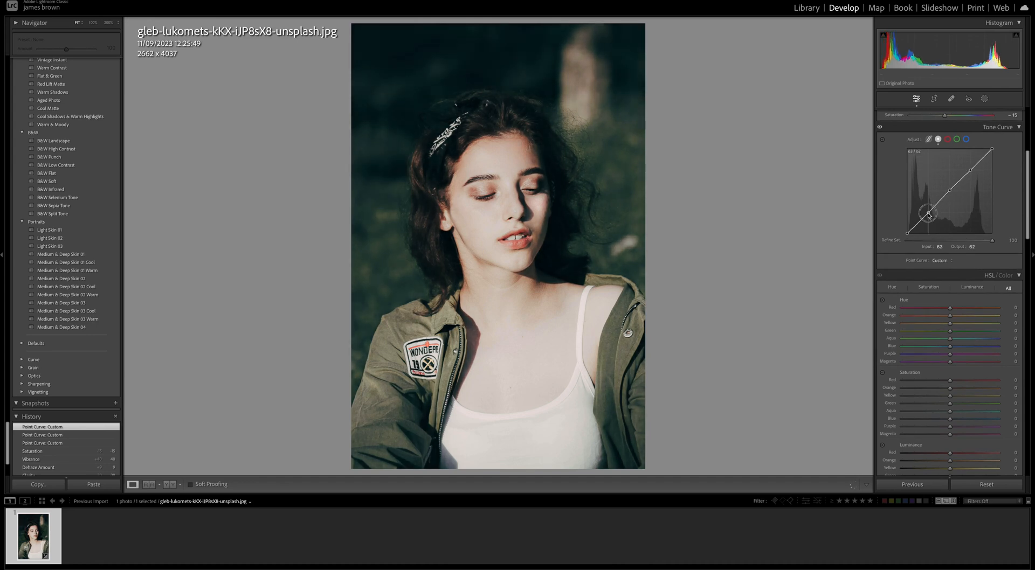
drag(929, 214, 918, 224)
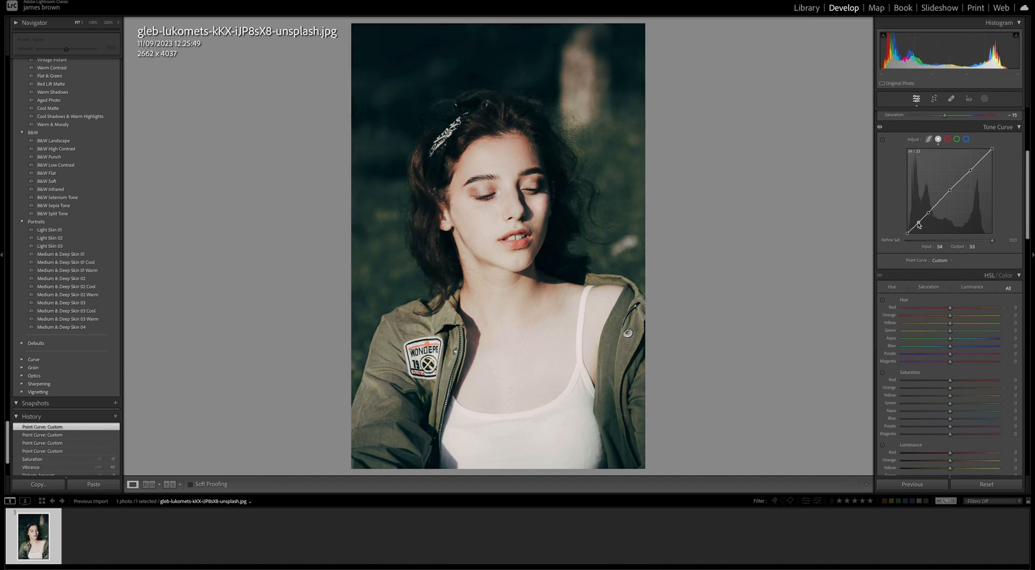
drag(918, 224, 907, 224)
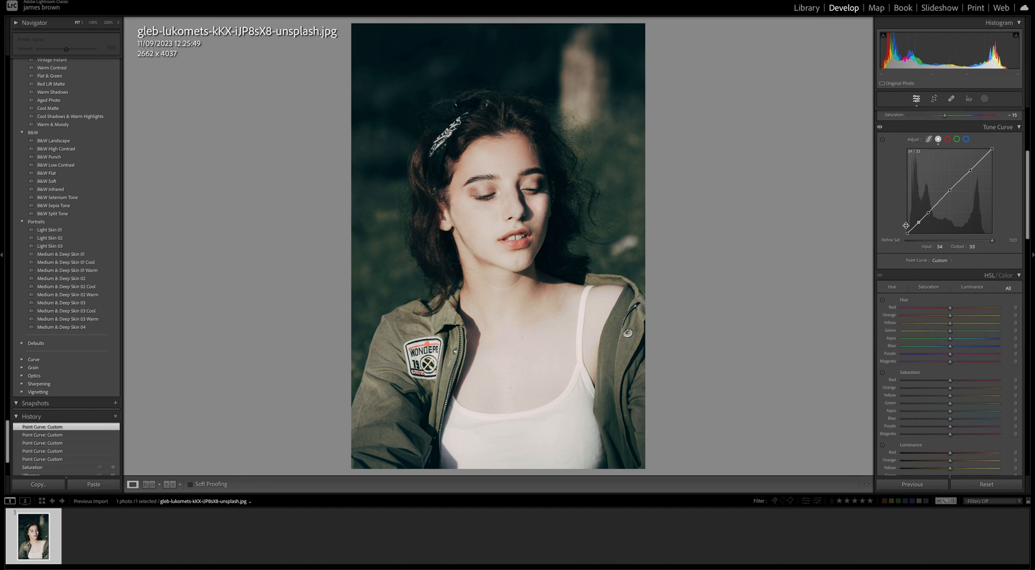
drag(906, 224, 904, 230)
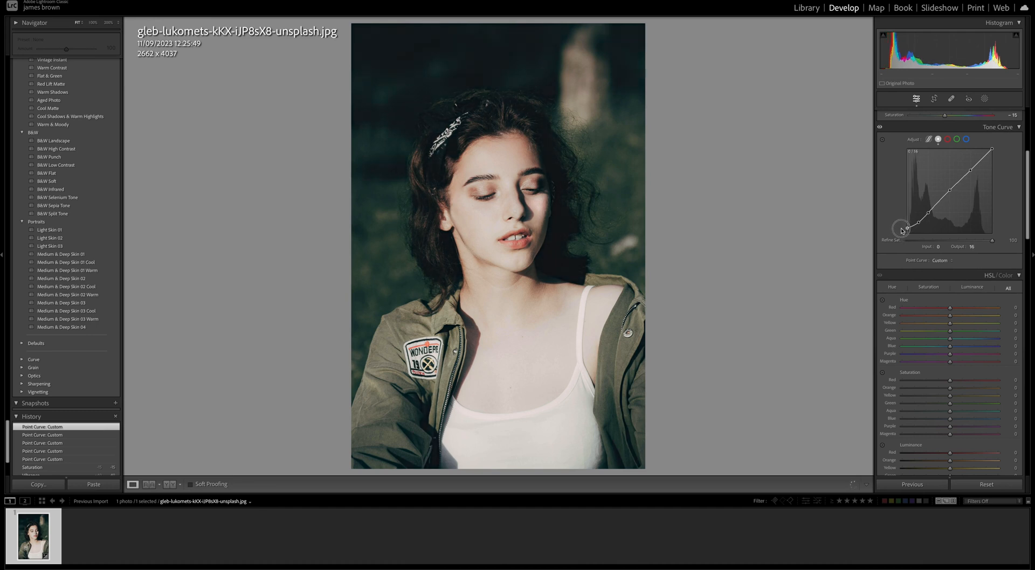
drag(906, 228, 906, 223)
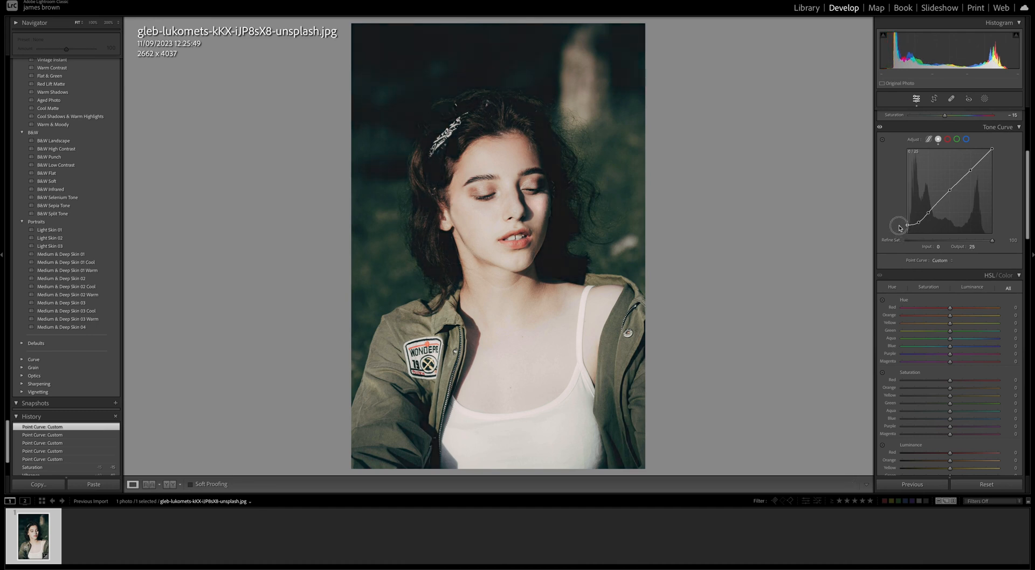
drag(908, 224, 917, 220)
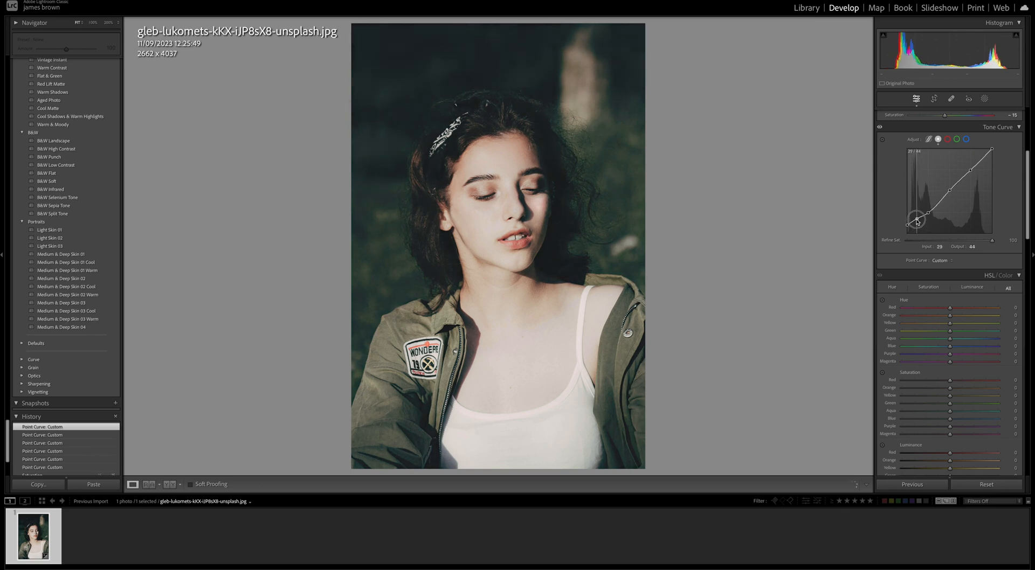
drag(917, 218, 920, 224)
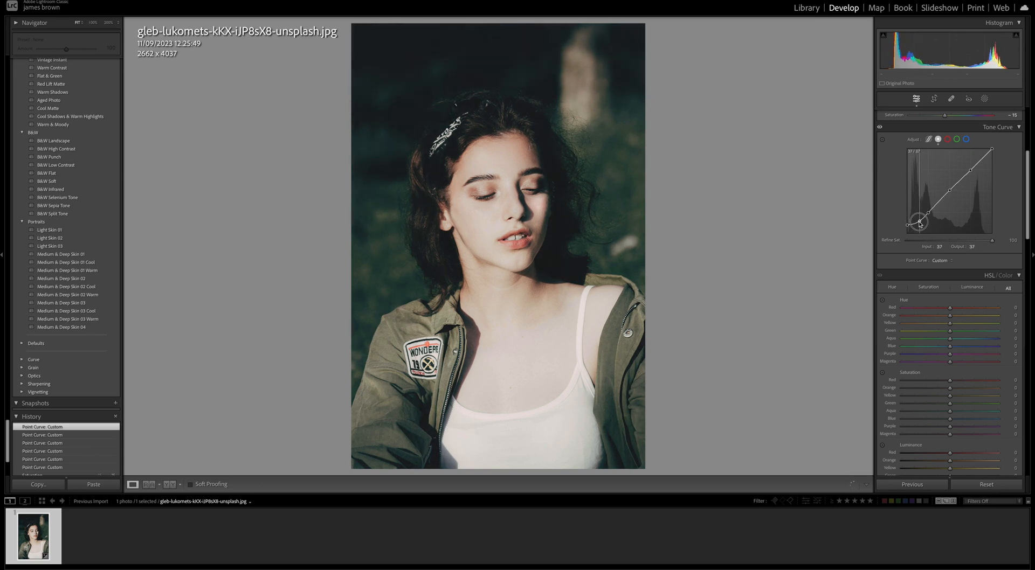
drag(919, 223, 917, 217)
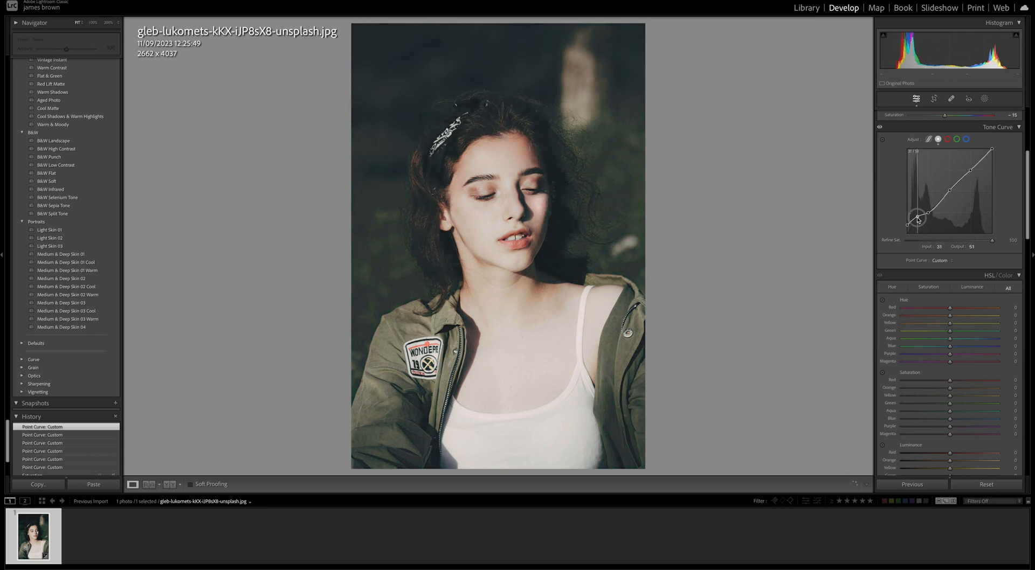
drag(918, 218, 920, 223)
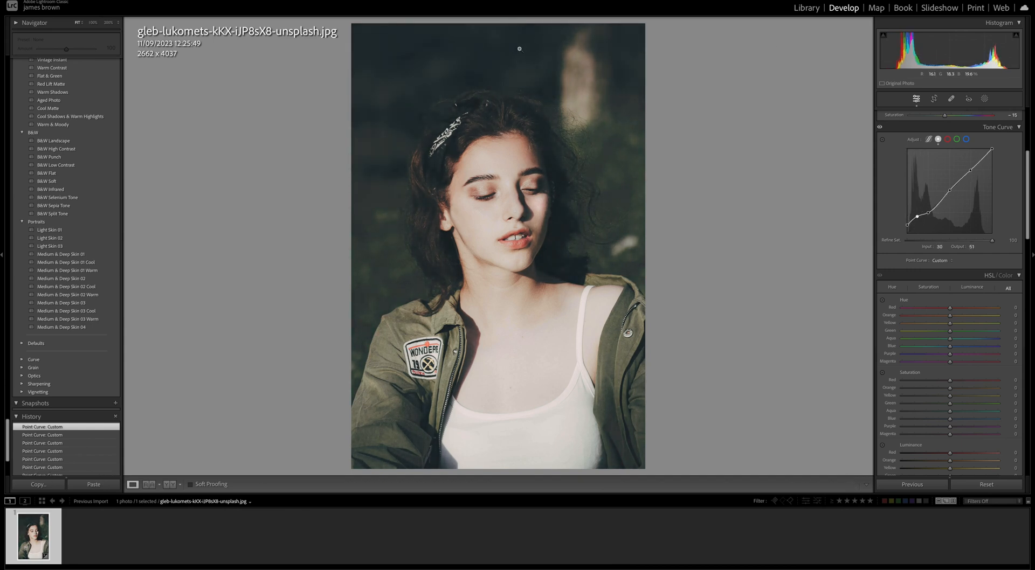
- Refine the shadow point, faded black level and lower-midtone point on the curve
click(518, 48)
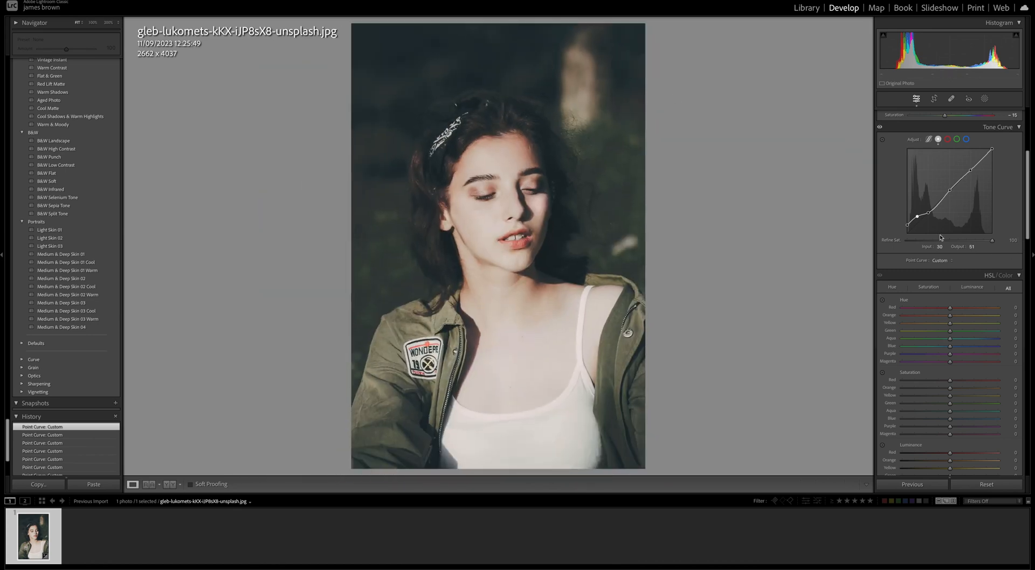
drag(917, 216, 917, 218)
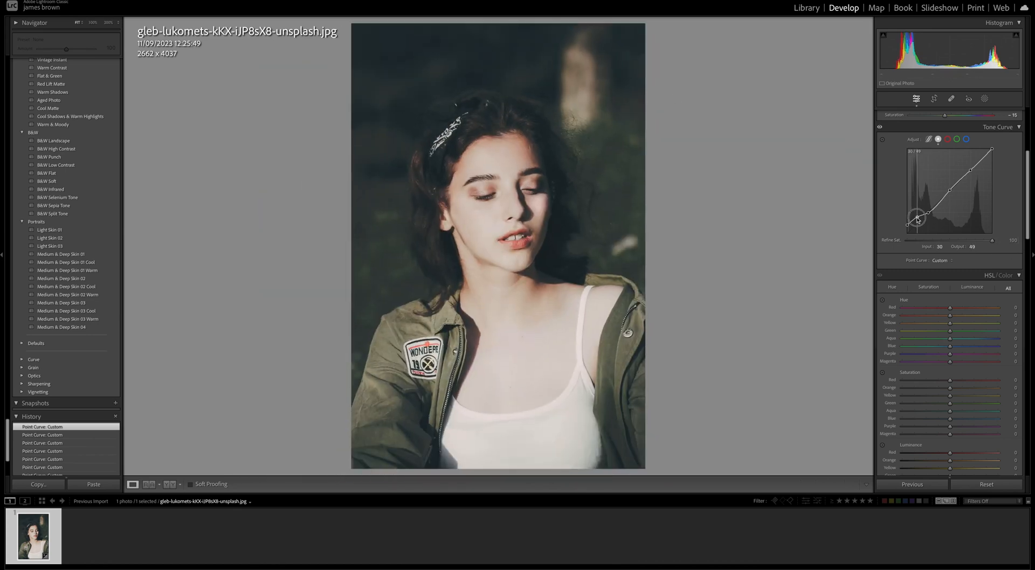
drag(917, 217, 920, 224)
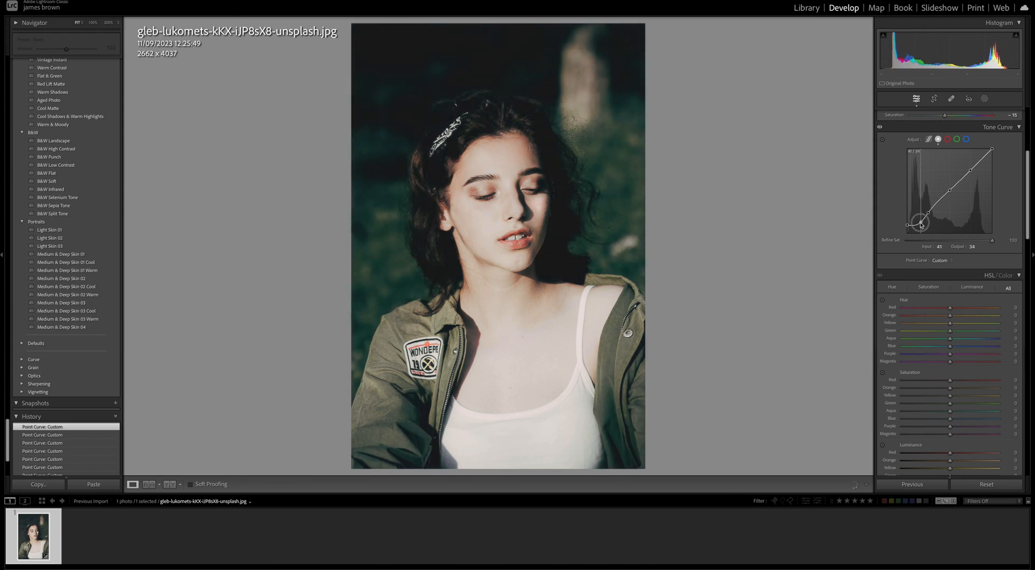
drag(920, 223, 919, 222)
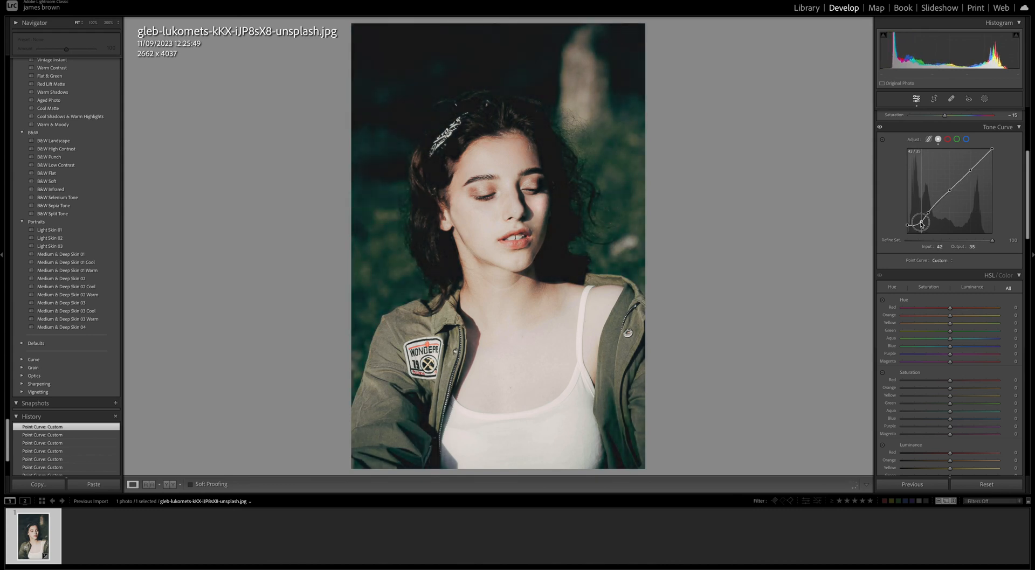
drag(921, 223, 918, 218)
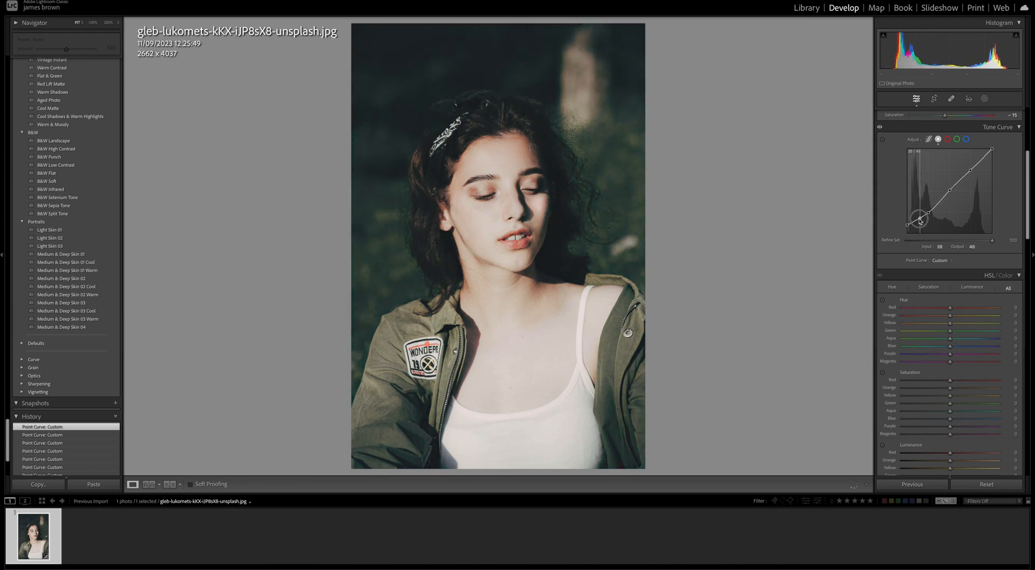
drag(919, 217, 907, 226)
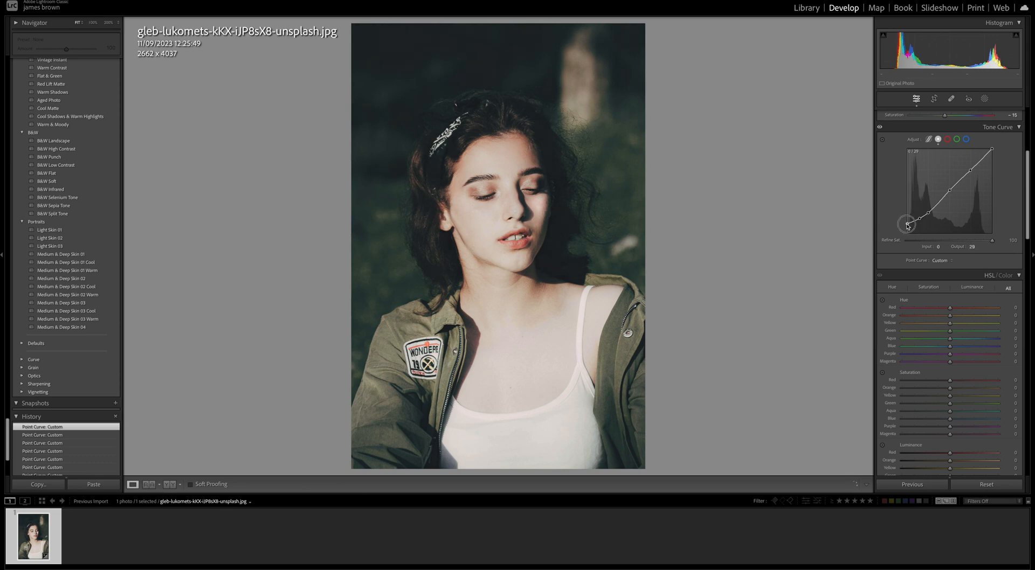
drag(907, 226, 907, 223)
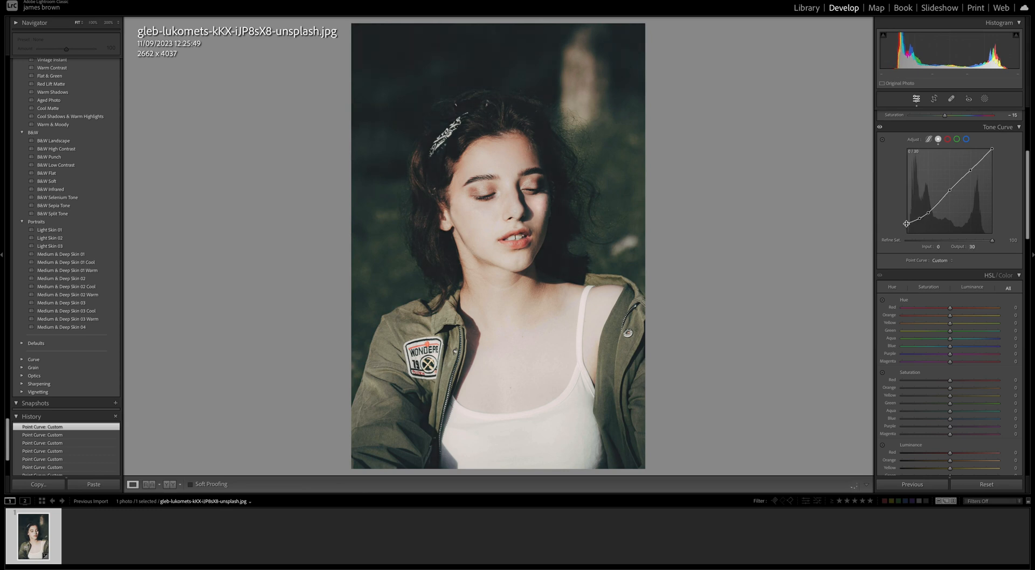
drag(907, 223, 928, 214)
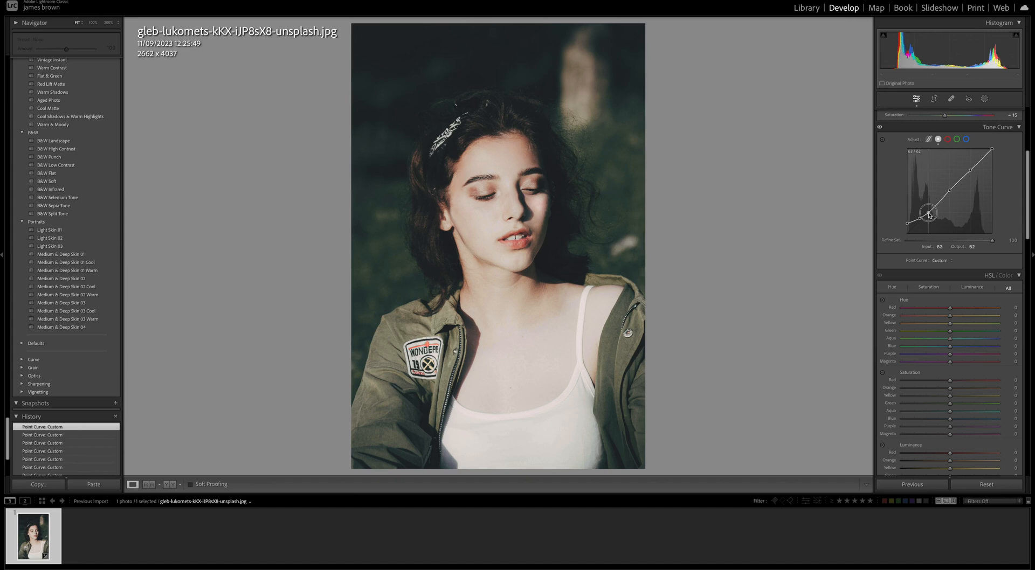
drag(924, 211, 929, 215)
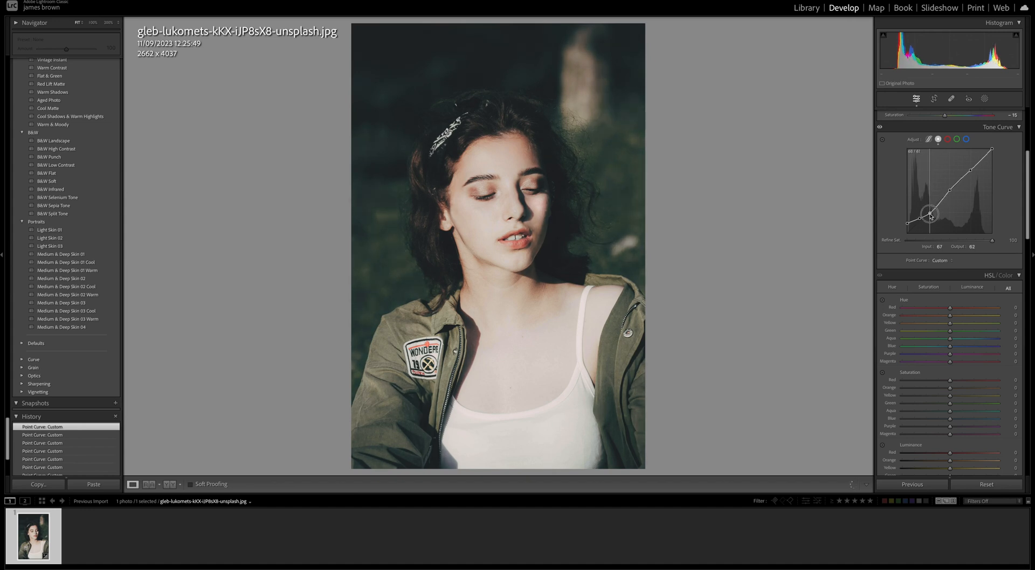
drag(929, 213, 926, 209)
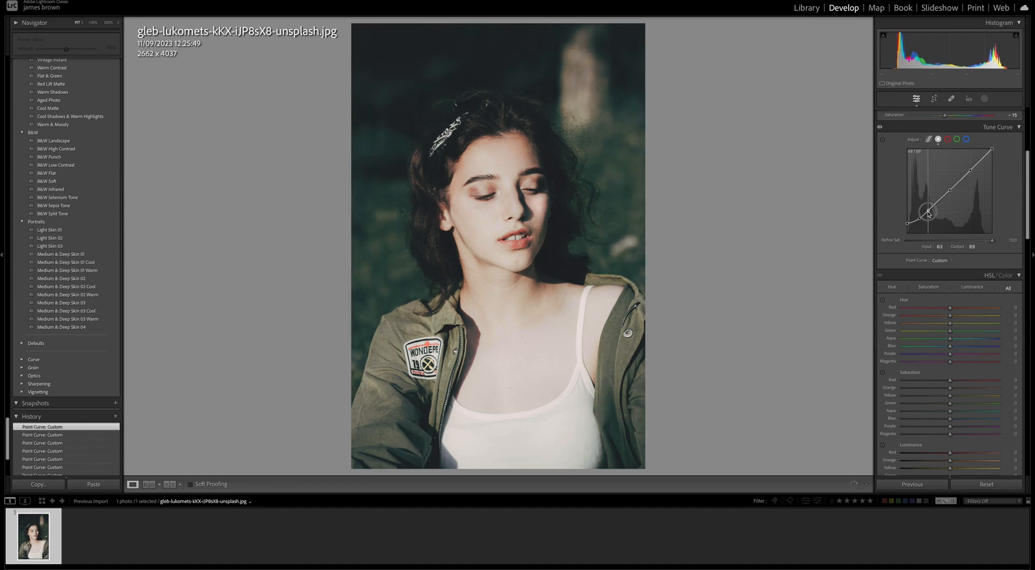
drag(929, 210, 929, 212)
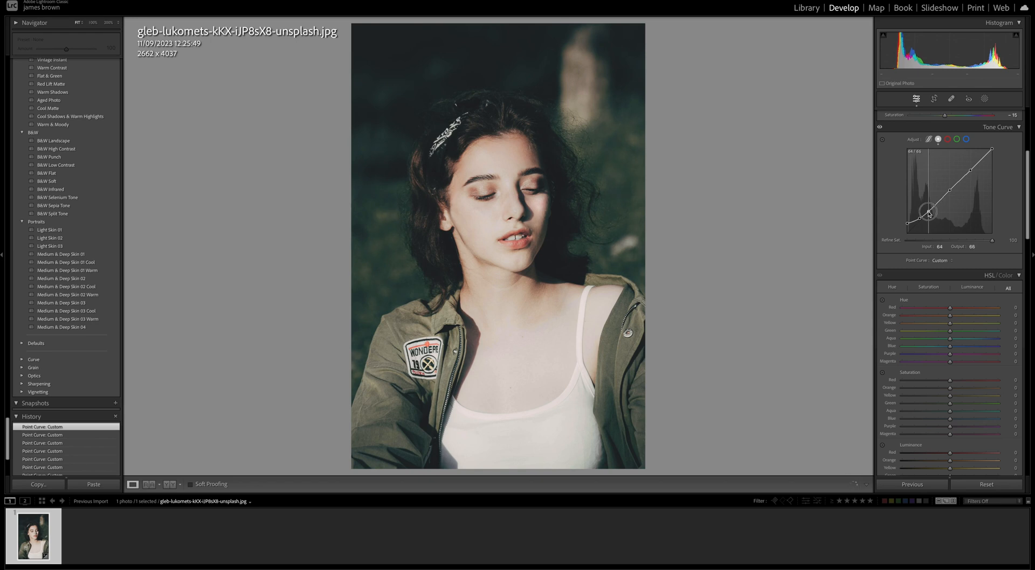
- Move midtone and highlight points on the point curve to soften contrast
drag(930, 210, 972, 158)
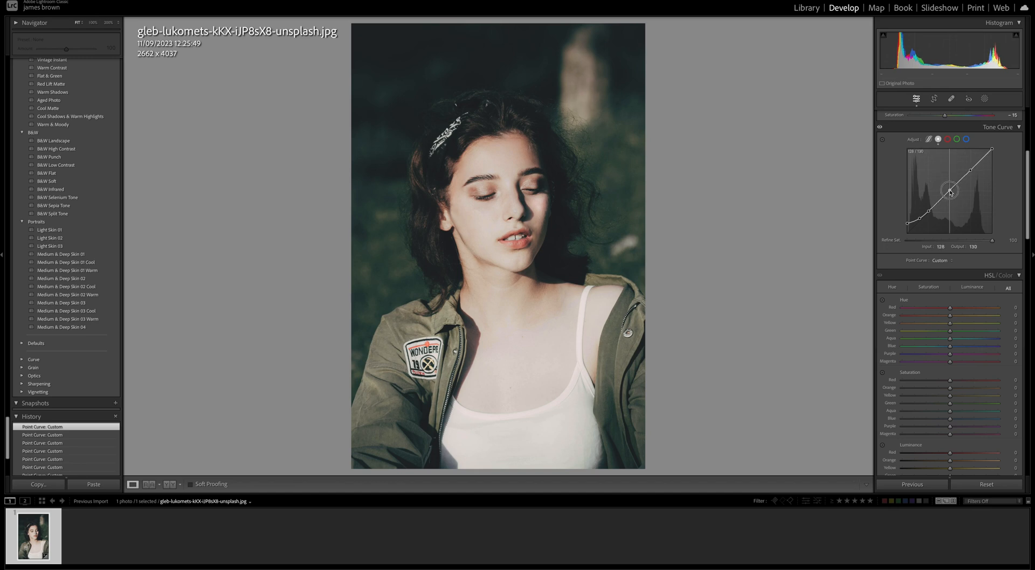
drag(950, 191, 971, 173)
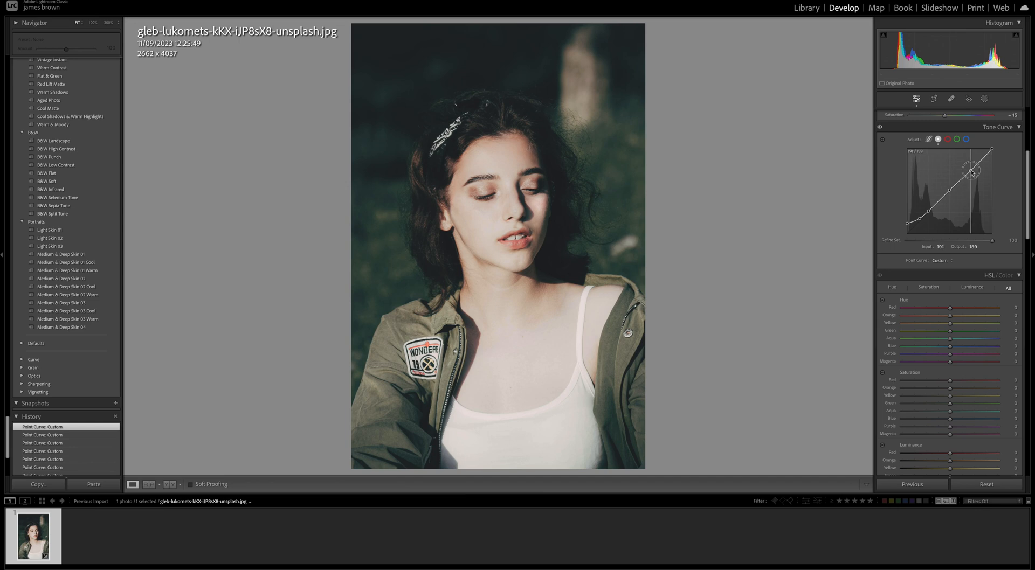
drag(971, 173, 971, 170)
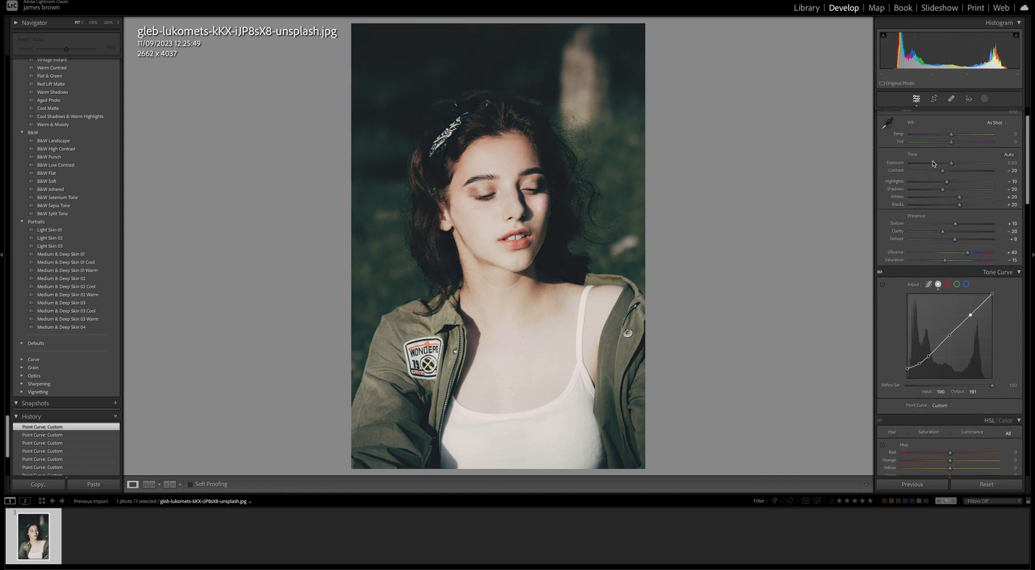
- Scroll the right panel down to the HSL/Color panel's All view
scroll(down, 3)
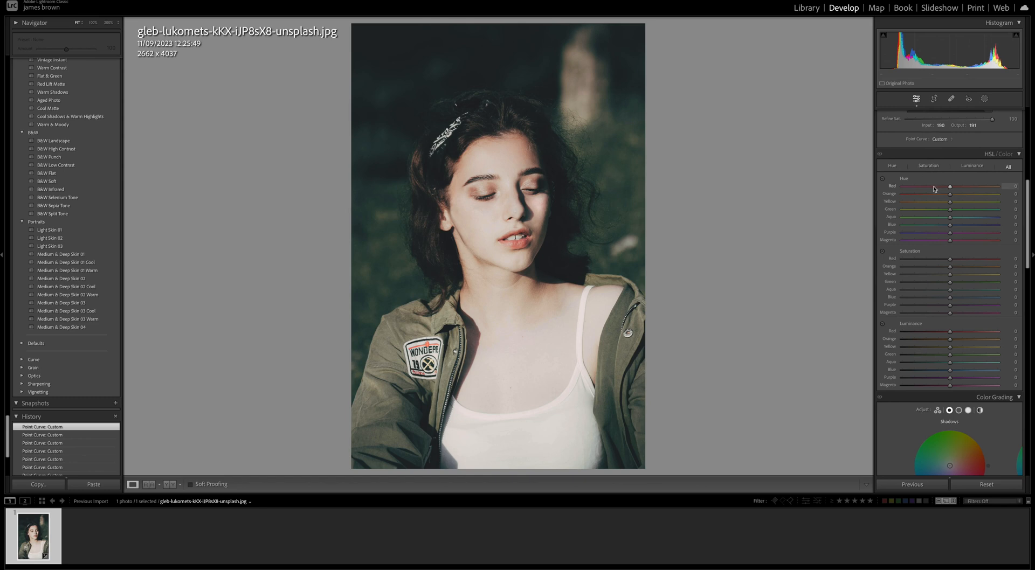
- Set Red Hue to +10 and Red Saturation to -20
drag(950, 186, 947, 186)
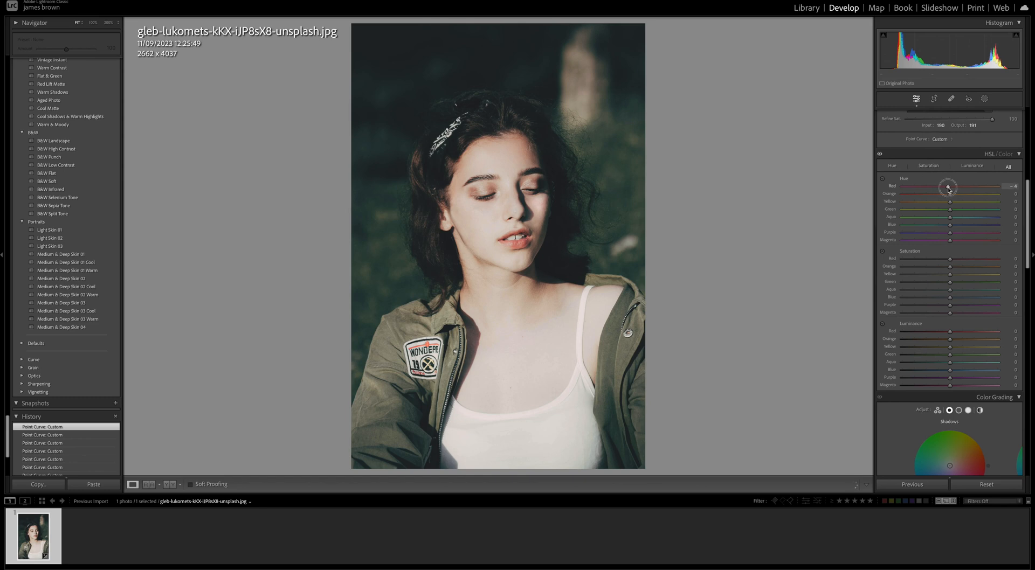
drag(948, 188, 941, 188)
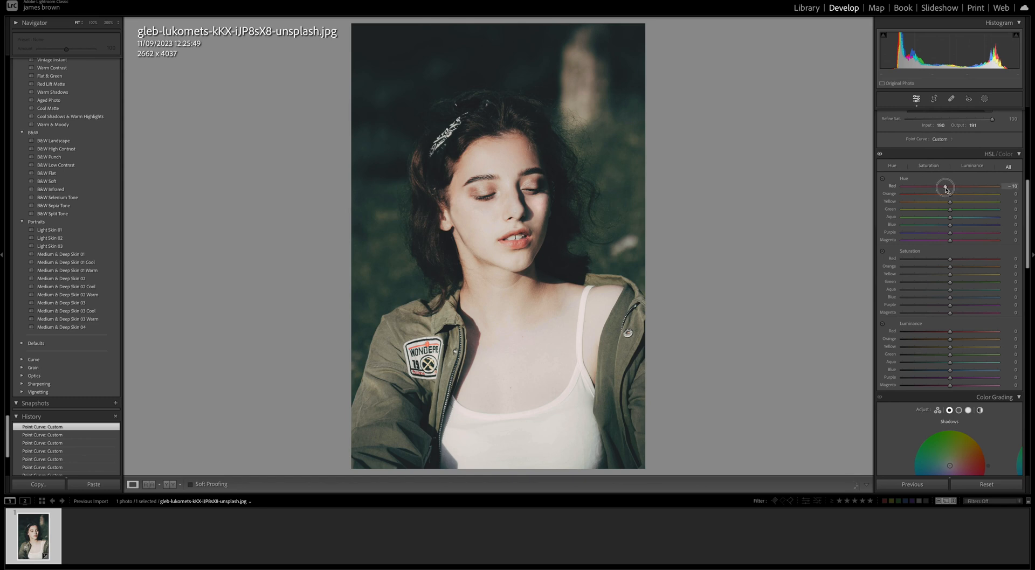
drag(950, 187, 943, 187)
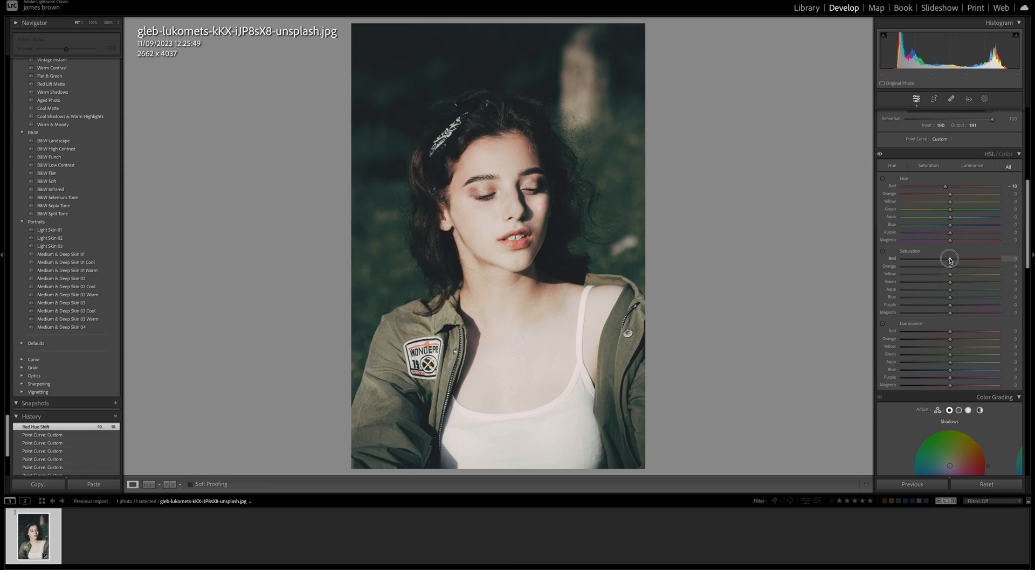
drag(950, 259, 941, 258)
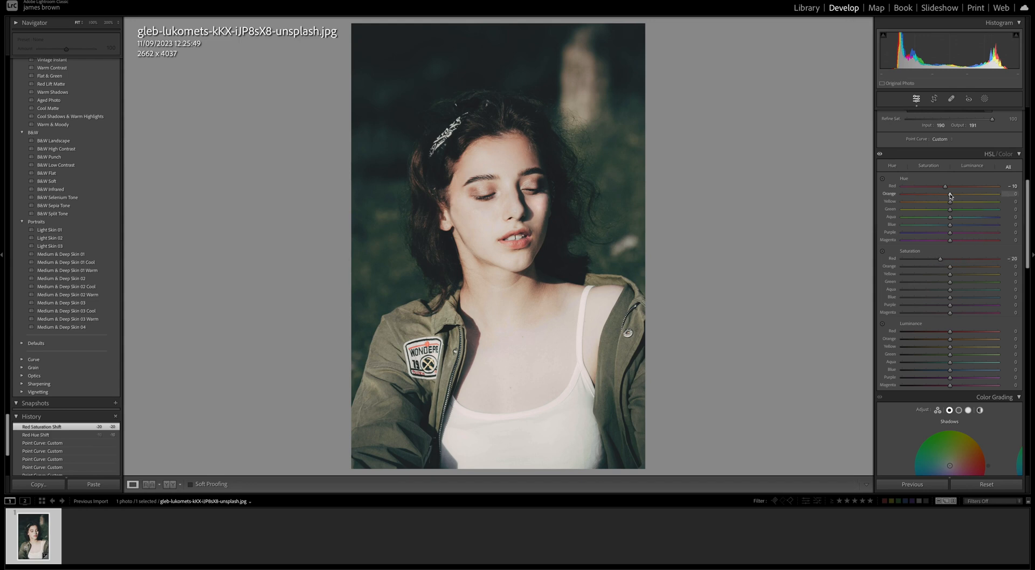
- Set Orange Hue +15, Orange Saturation +15 and Orange Luminance +10
drag(949, 194, 959, 194)
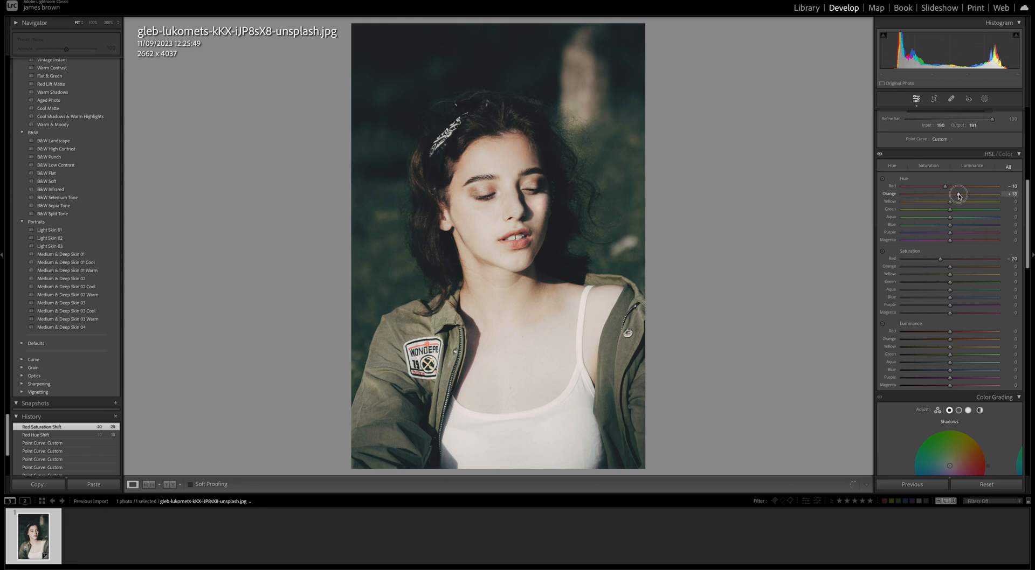
drag(961, 194, 956, 194)
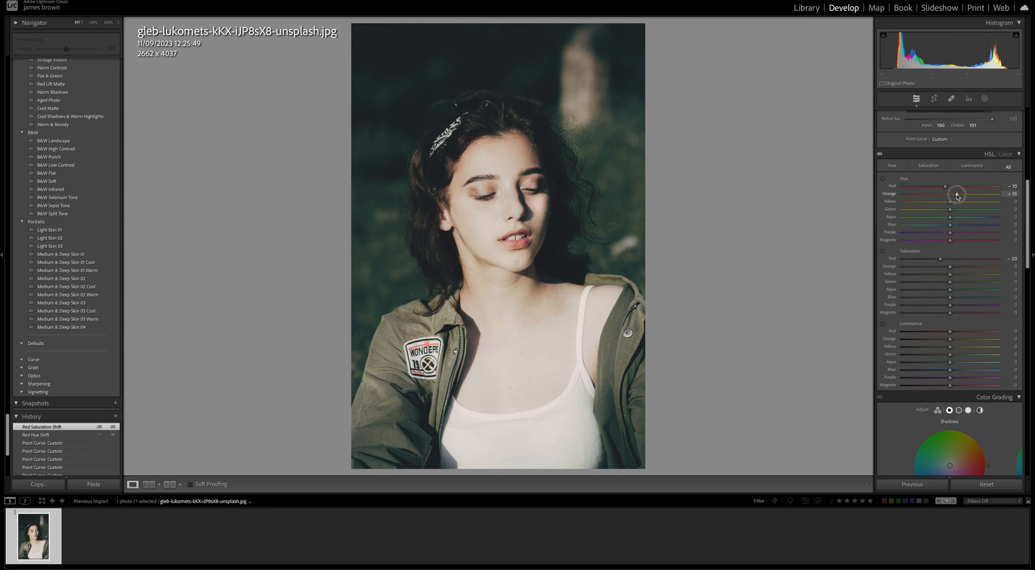
drag(944, 193, 953, 194)
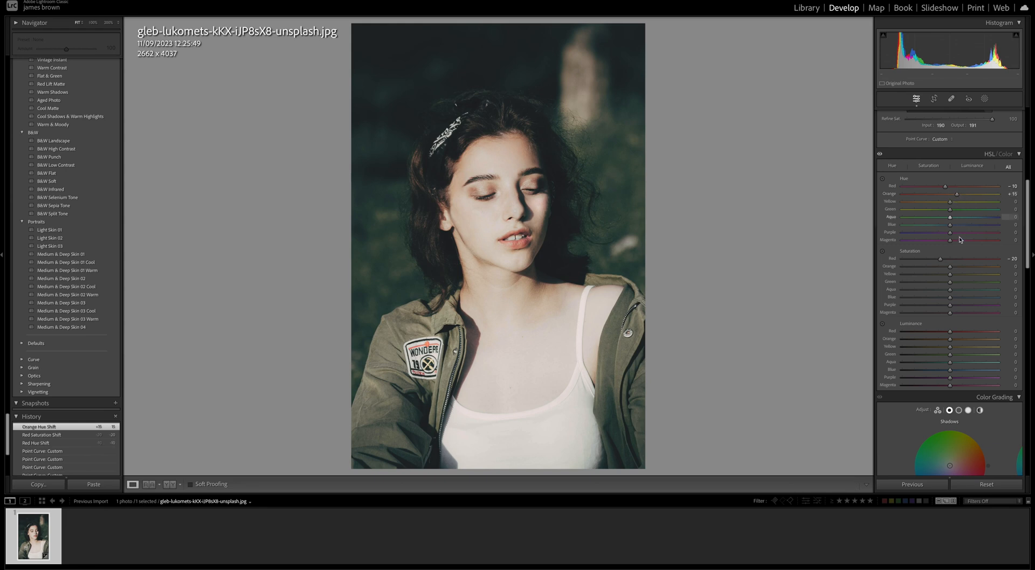
drag(947, 266, 958, 266)
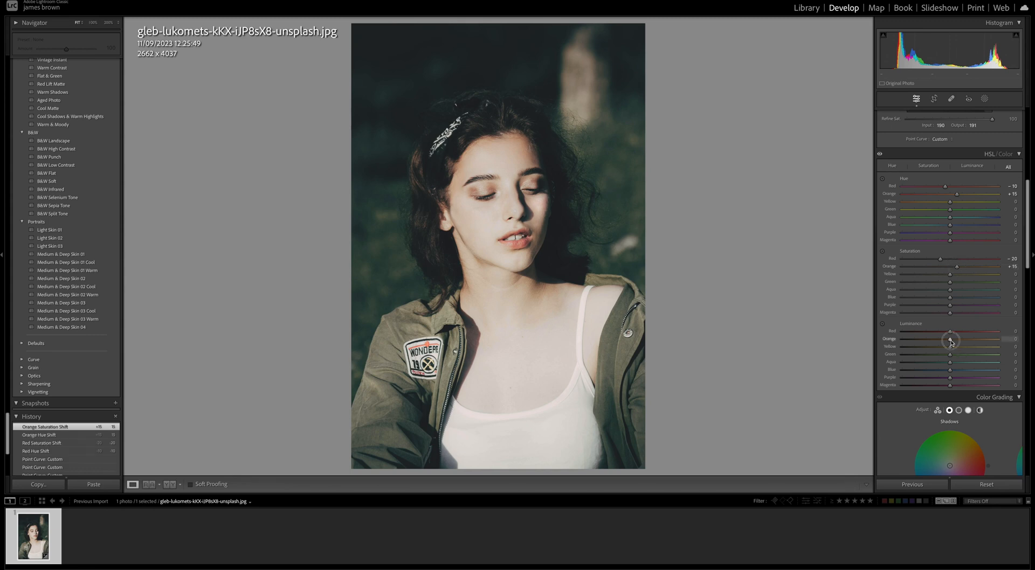
drag(950, 340, 955, 340)
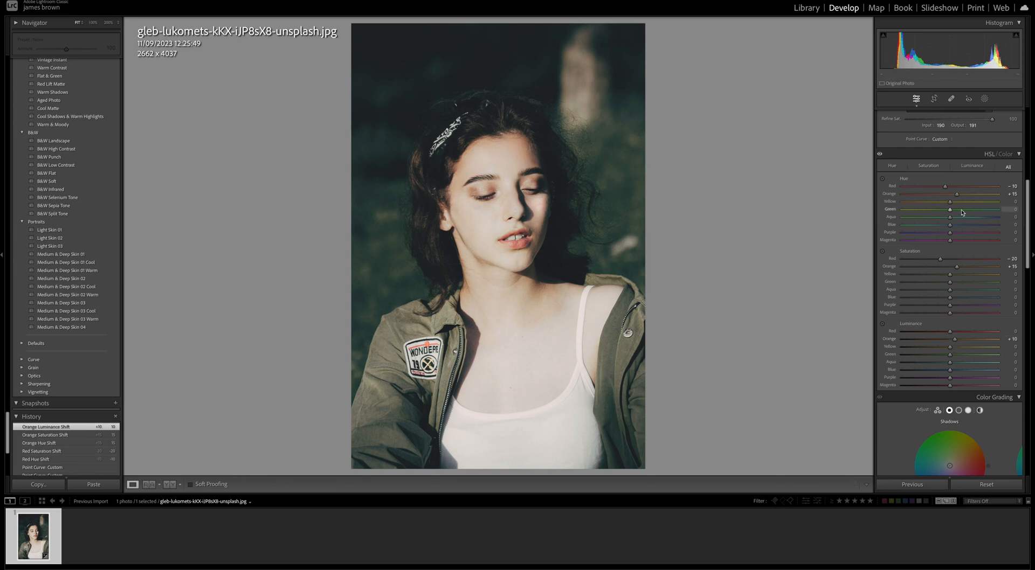
- Shift Yellow Hue to -80 and raise Yellow Saturation to +20
drag(953, 202, 944, 201)
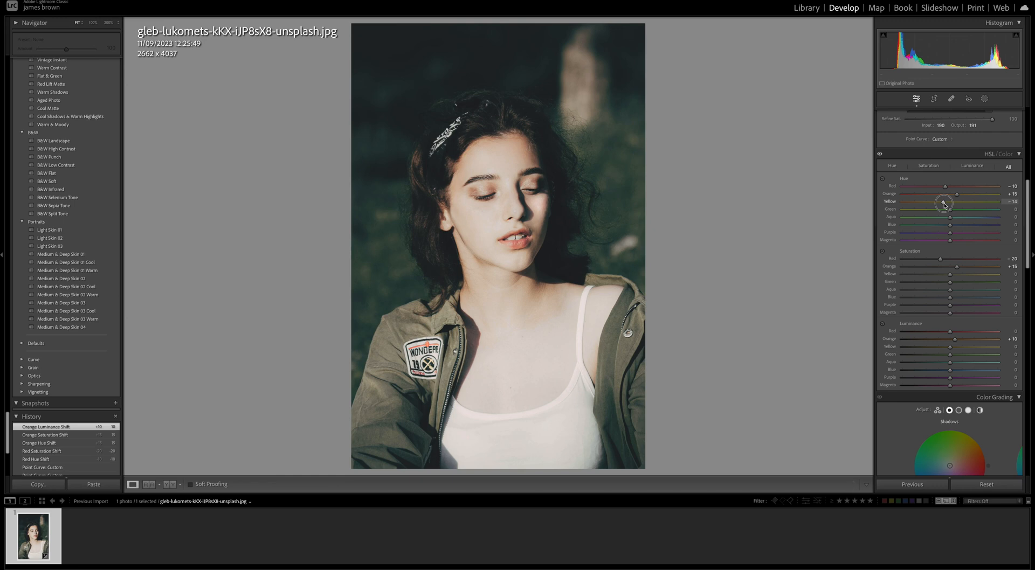
drag(943, 204, 924, 204)
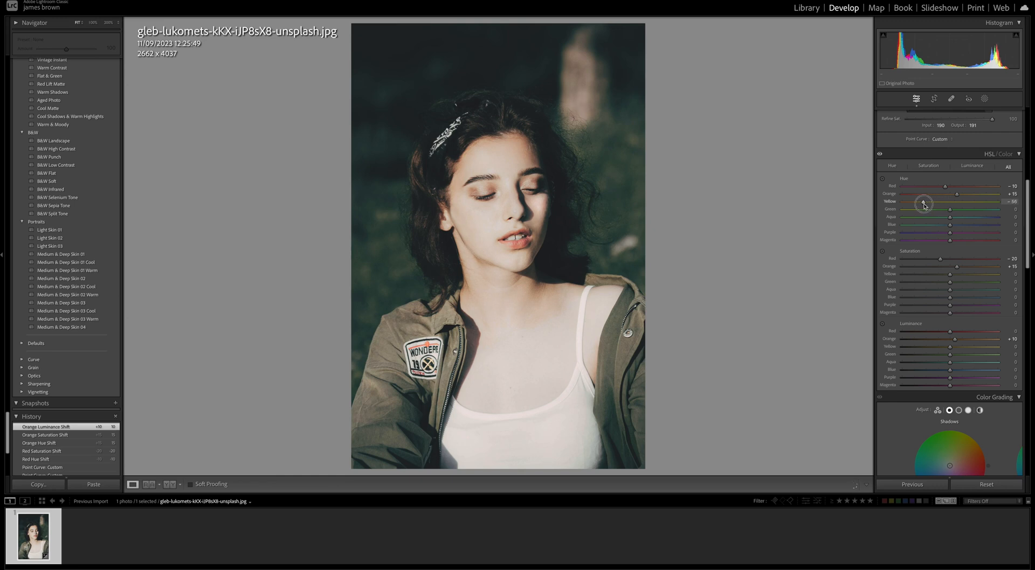
drag(923, 201, 915, 202)
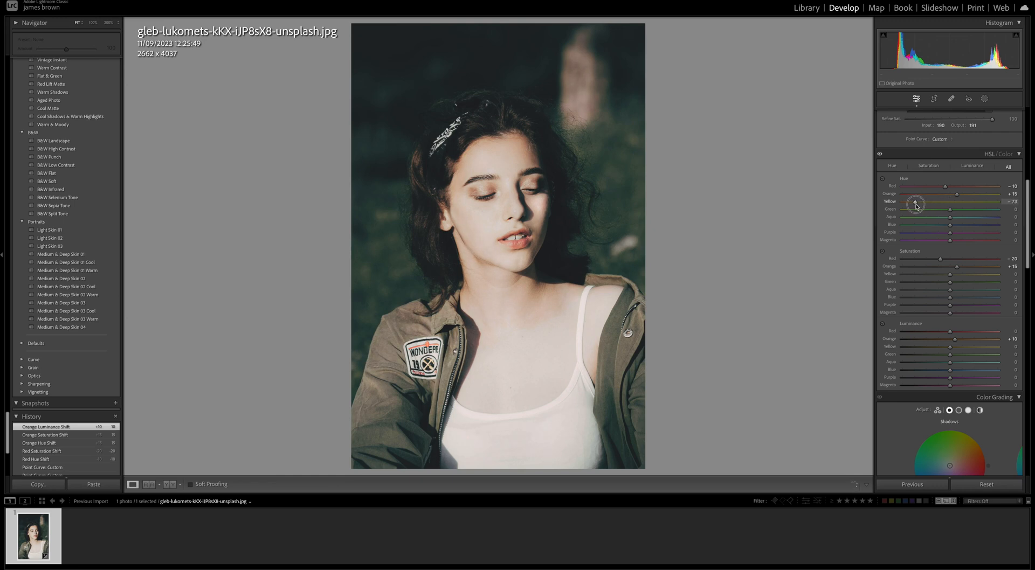
drag(915, 202, 911, 203)
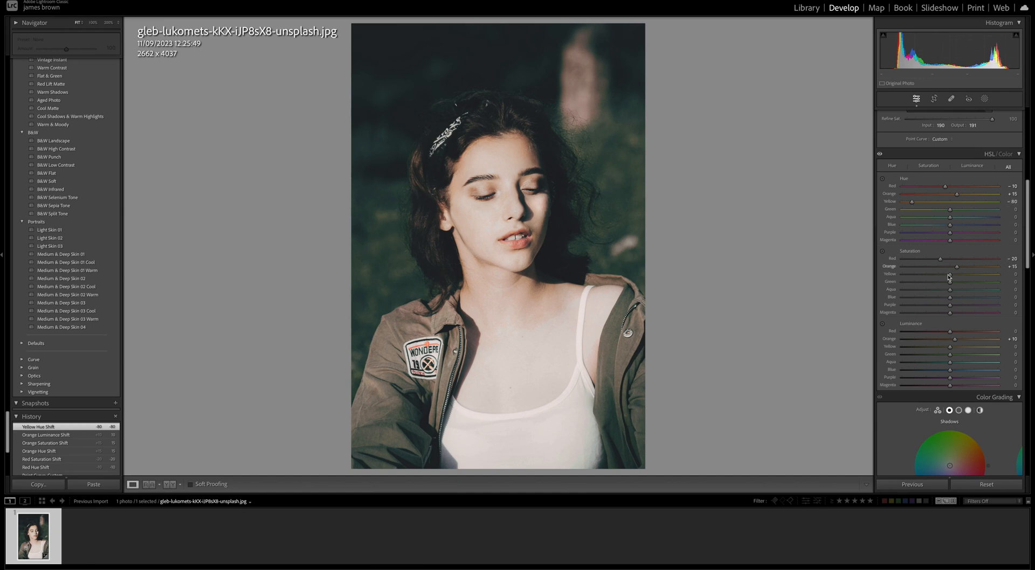
drag(950, 275, 959, 274)
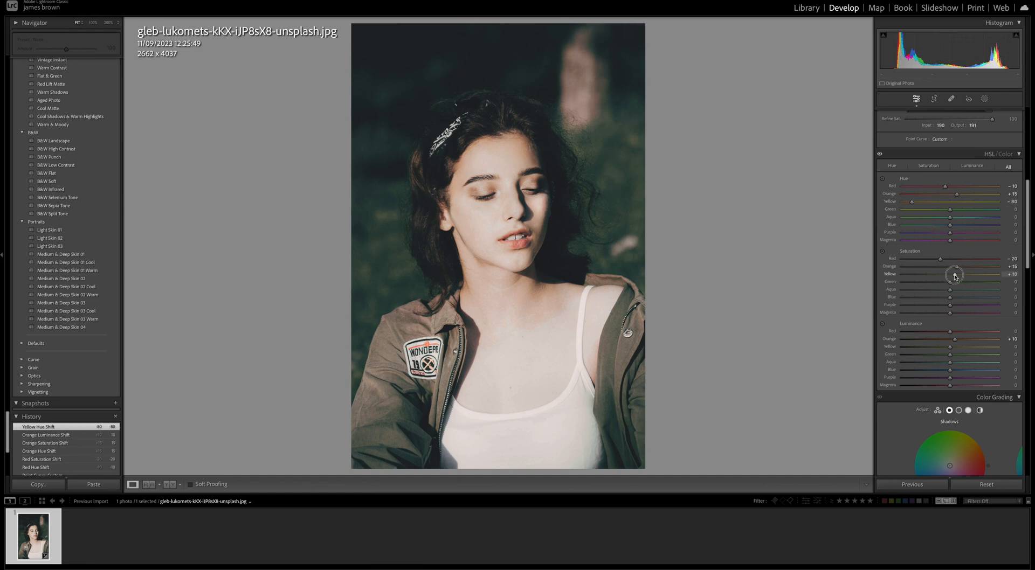
drag(953, 276, 959, 275)
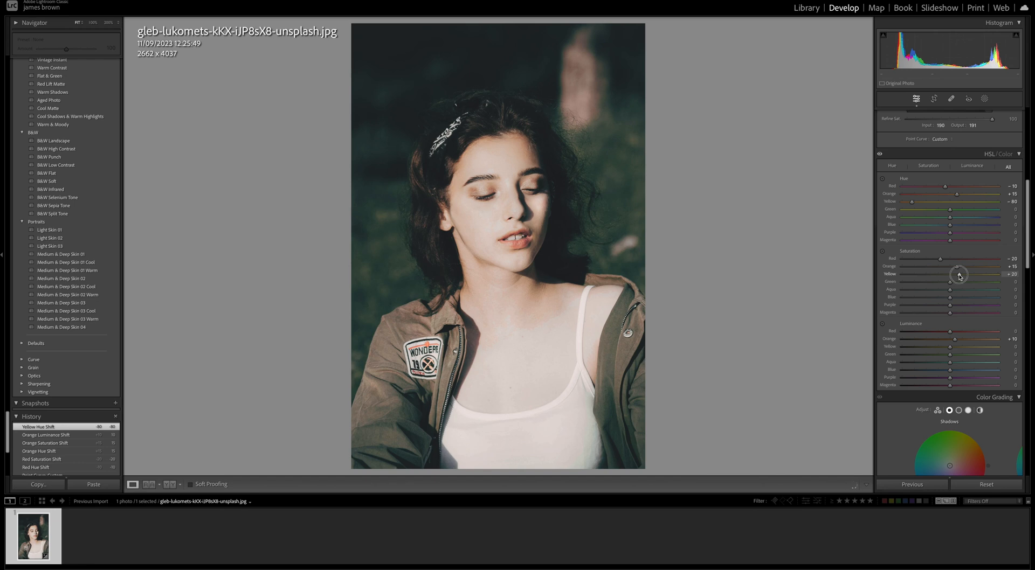
drag(951, 274, 958, 274)
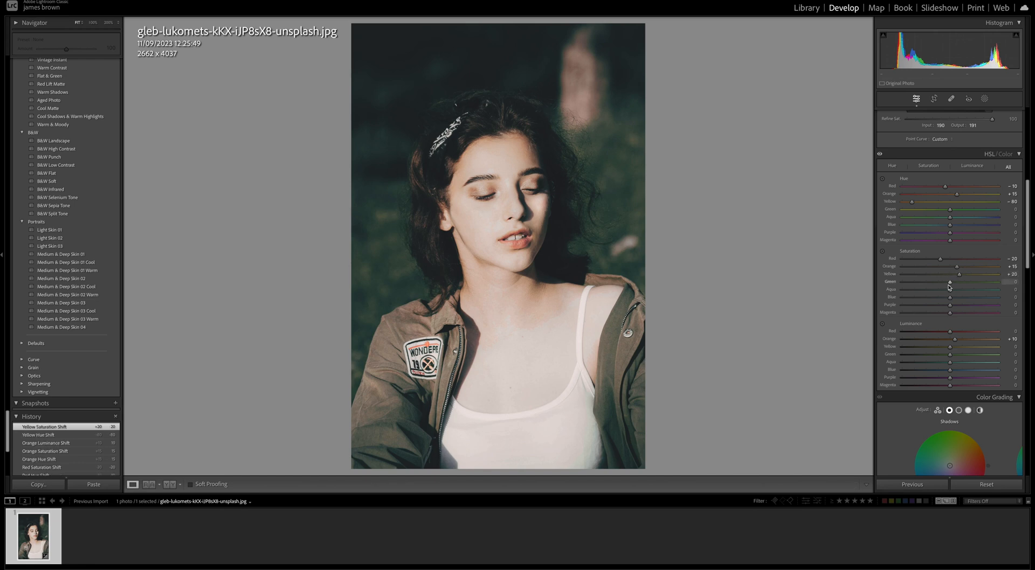
- Desaturate greens, blues and purples to -20, set Blue Hue -30, adjust Magenta
drag(949, 282, 948, 283)
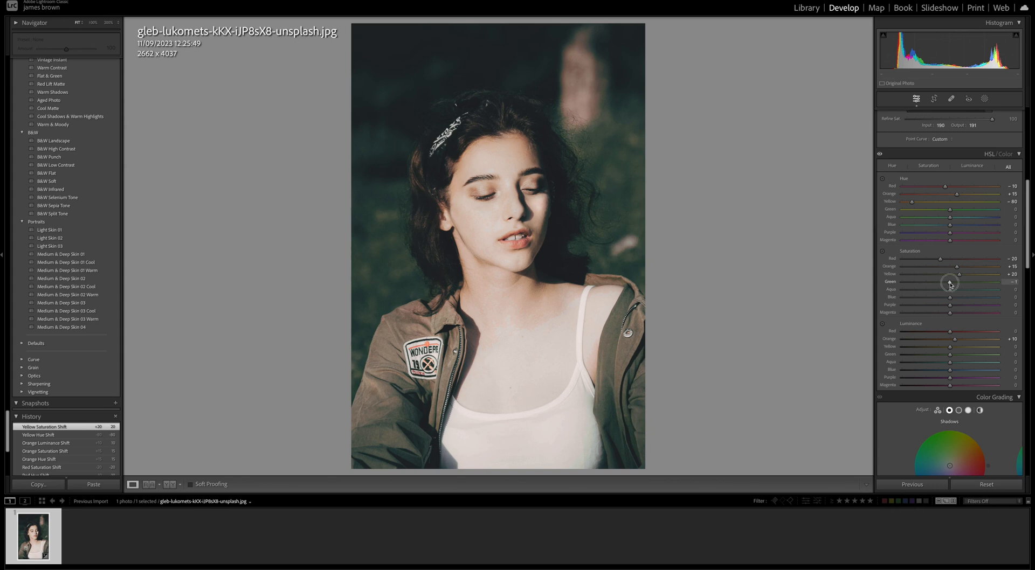
drag(949, 283, 959, 283)
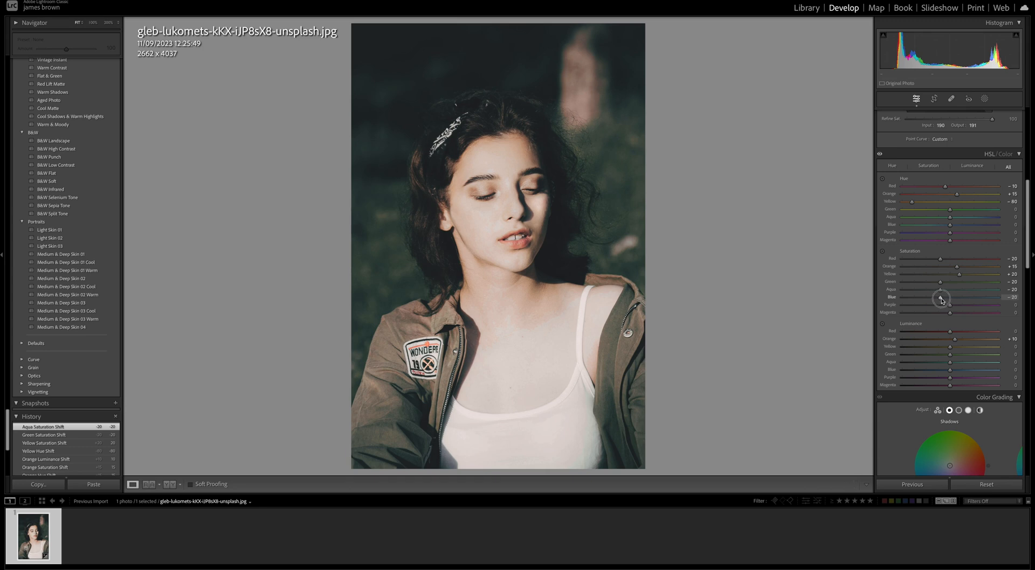
drag(959, 298, 943, 297)
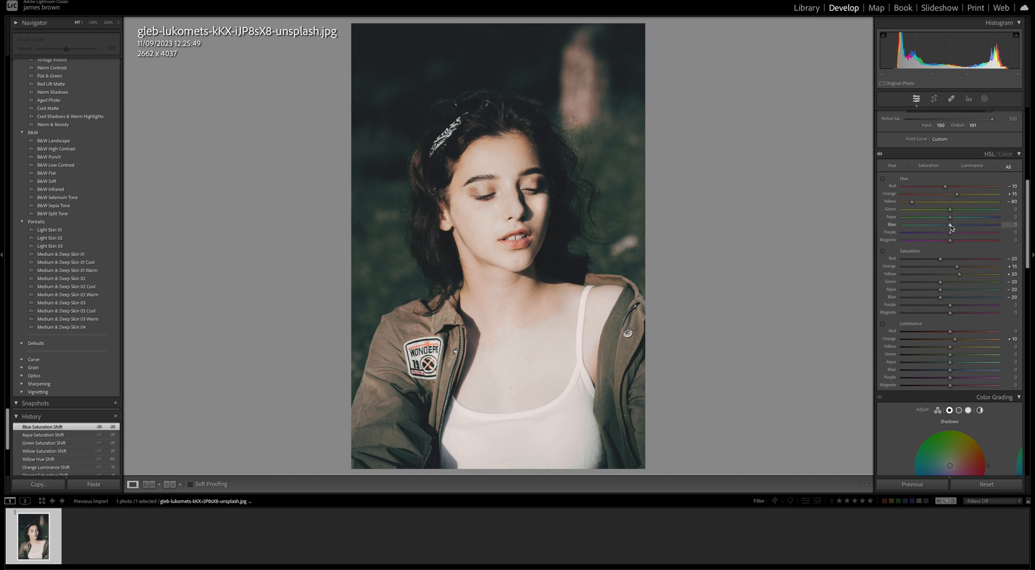
drag(961, 224, 936, 224)
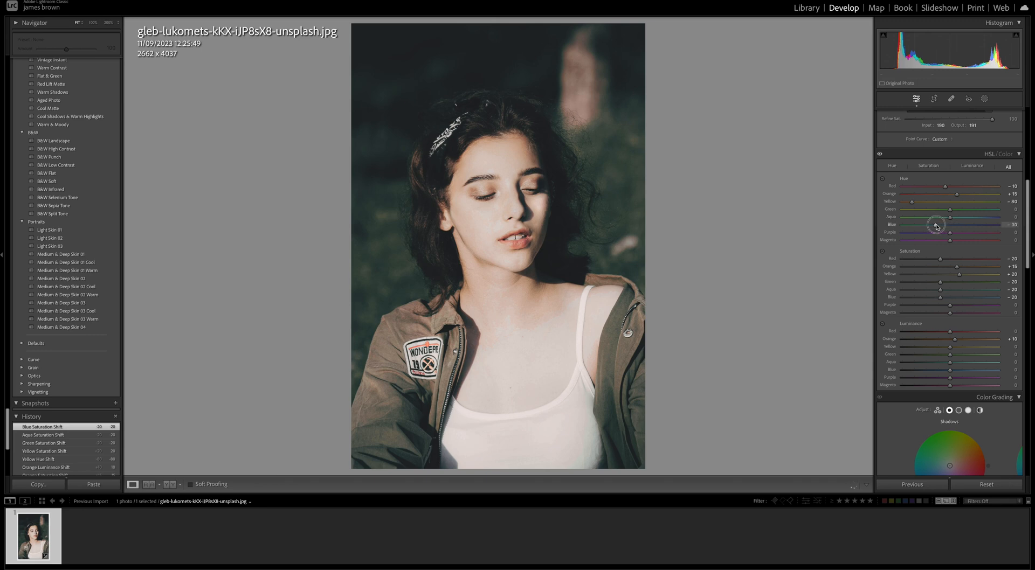
drag(944, 224, 928, 224)
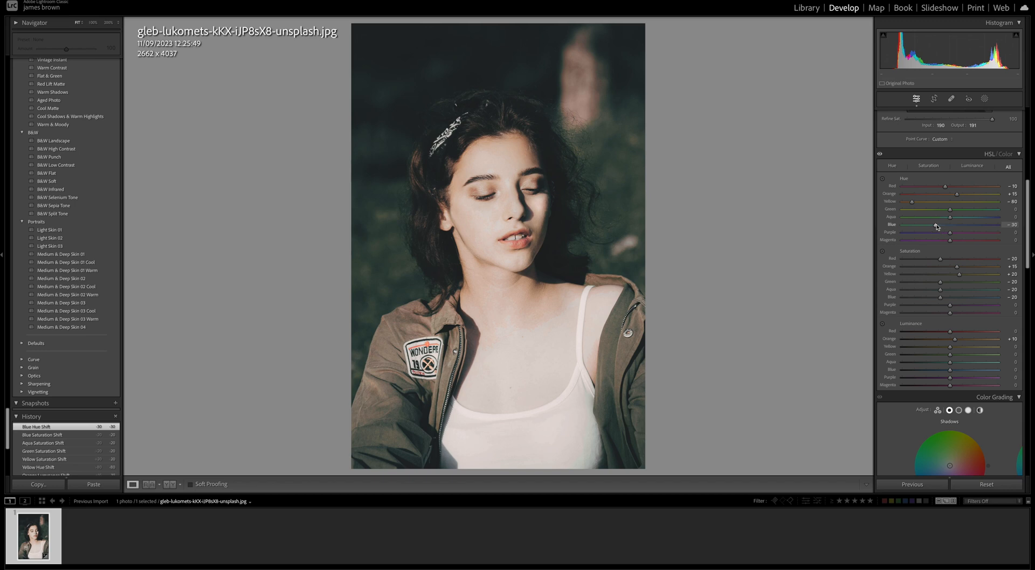
mouse_move(950, 309)
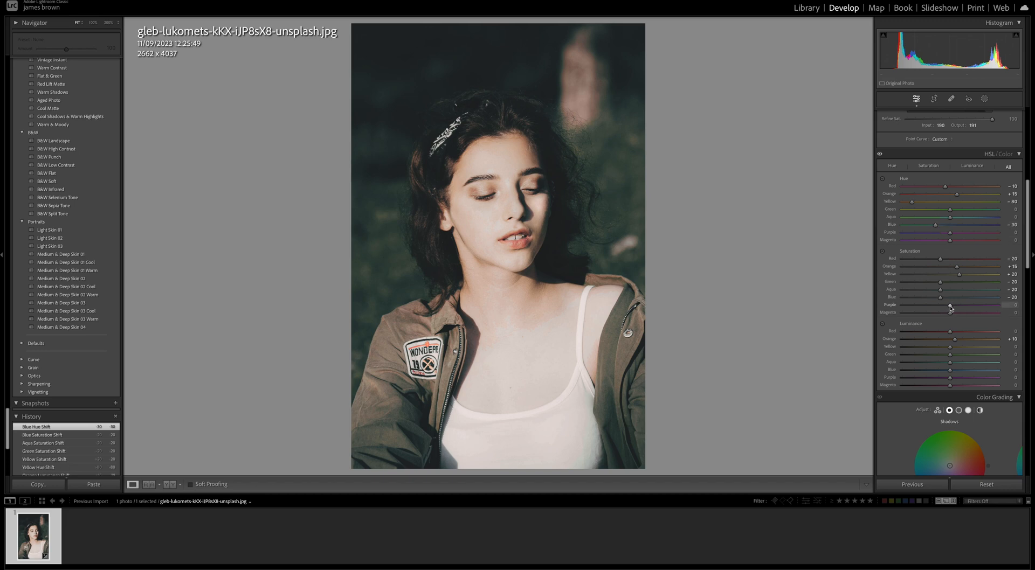
drag(951, 305, 940, 305)
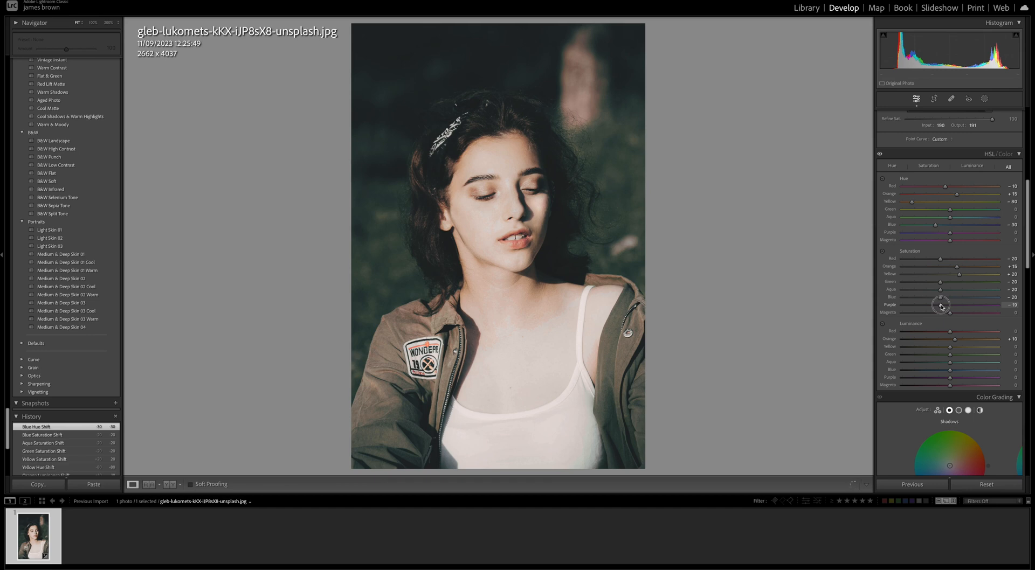
drag(950, 306, 941, 305)
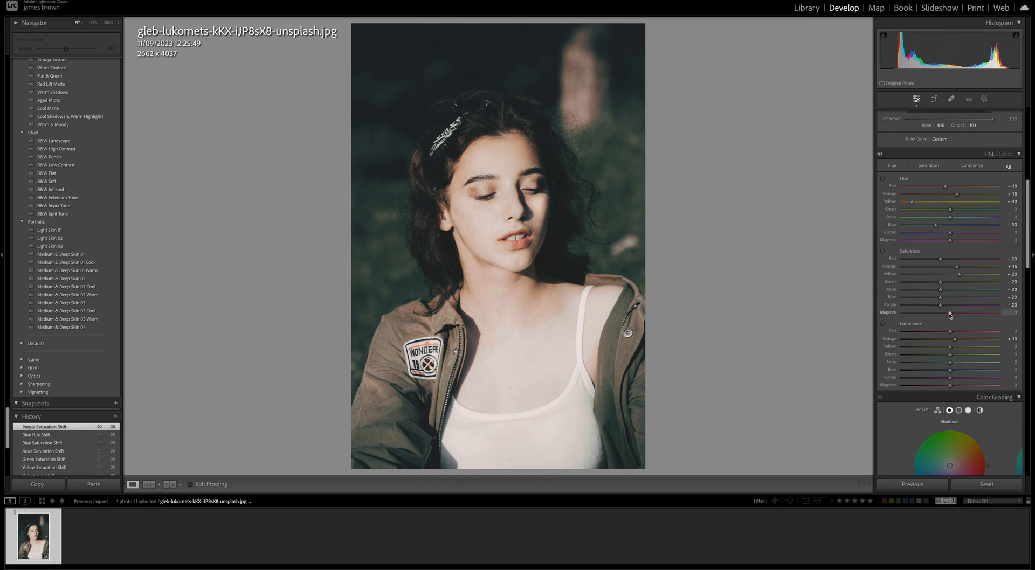
drag(940, 313, 942, 312)
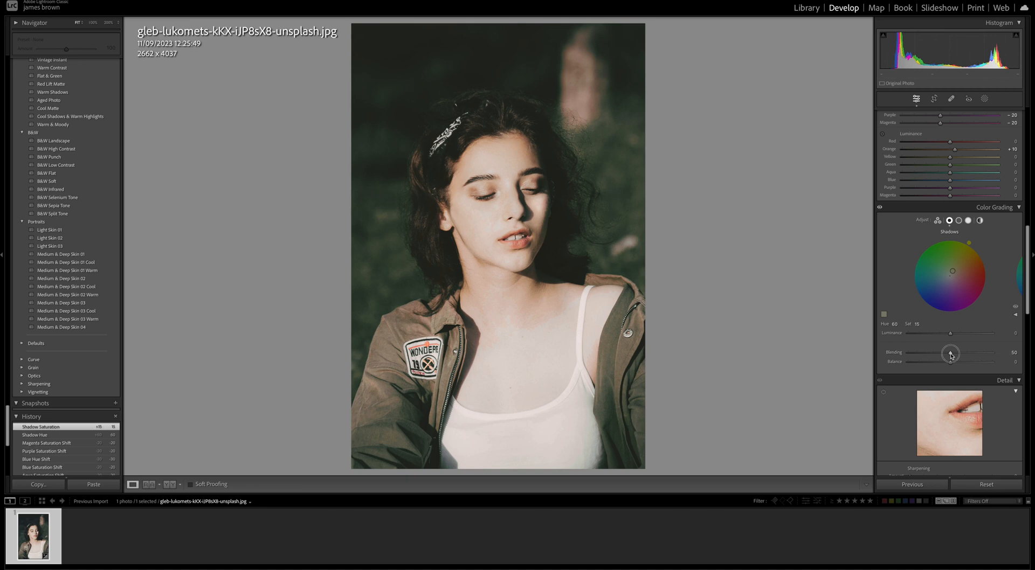
- Lower Color Grading Blending from 50 to 30 and briefly compare without grading
drag(951, 353, 936, 353)
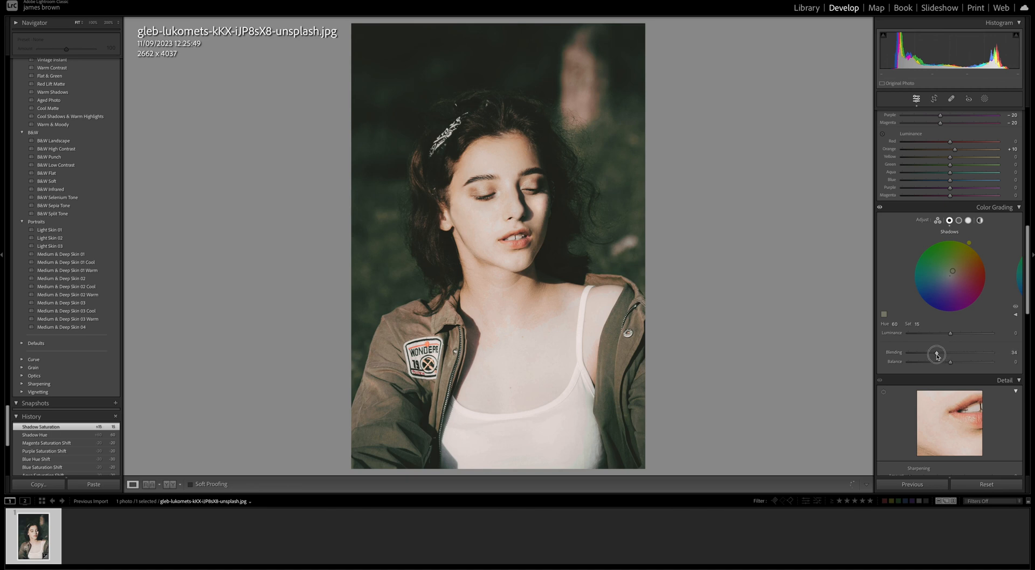
drag(936, 353, 941, 354)
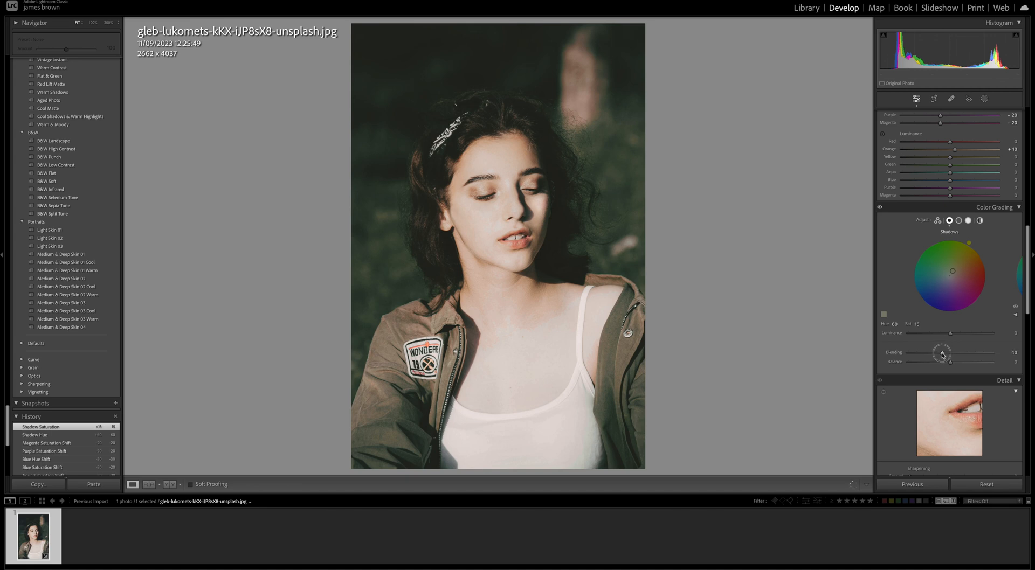
drag(942, 353, 932, 353)
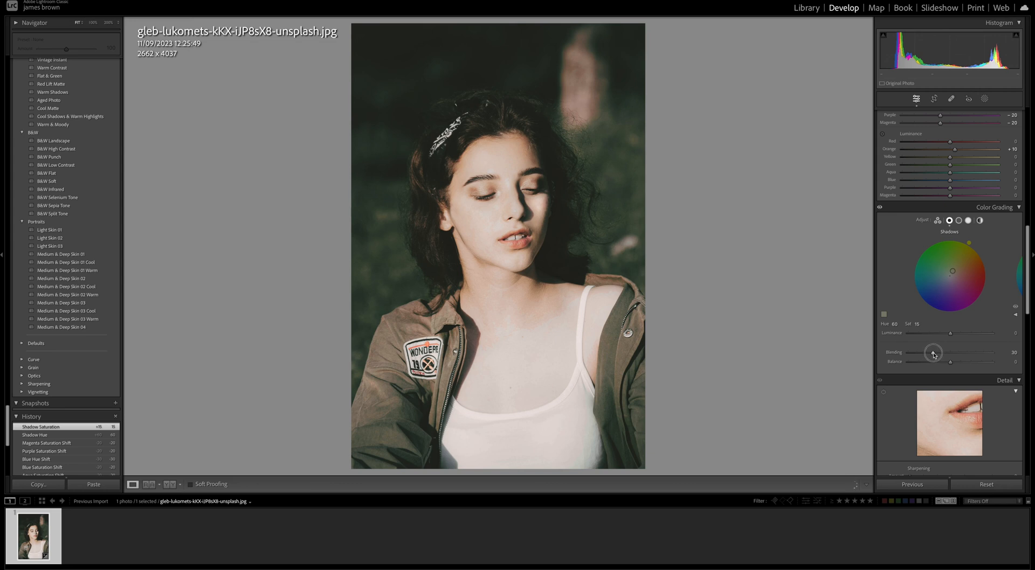
drag(933, 352, 915, 356)
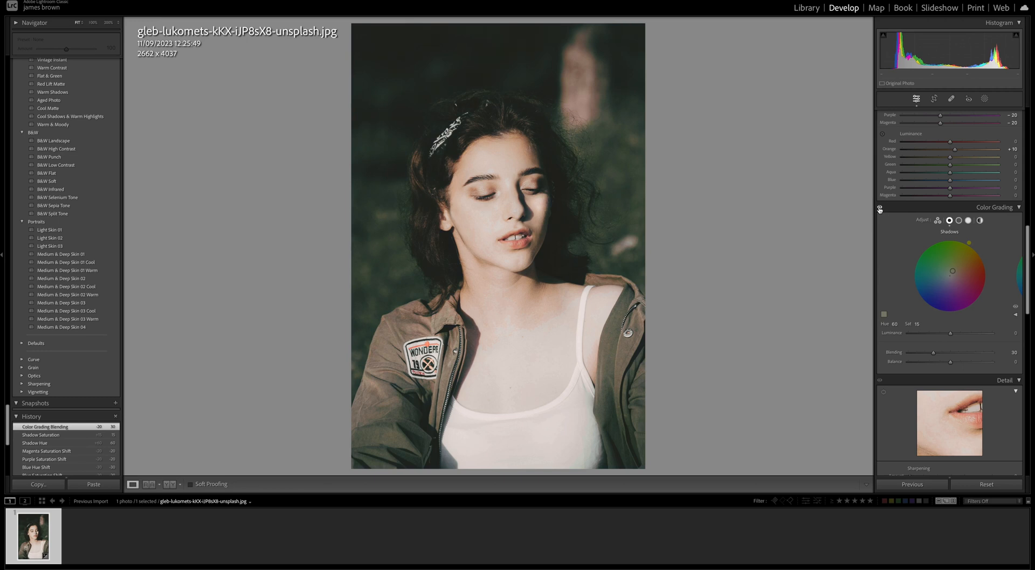
click(561, 330)
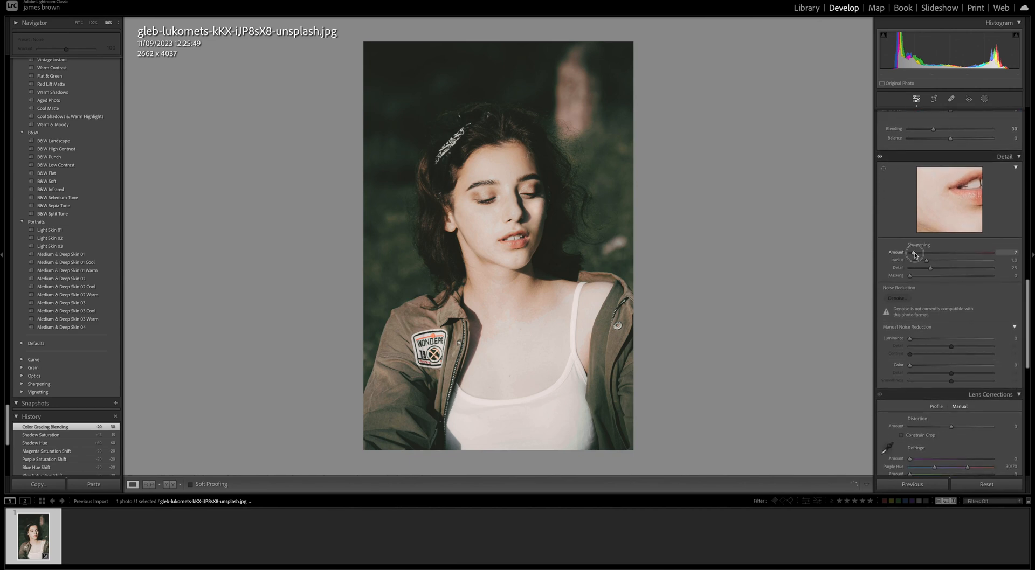
- Set Sharpening Amount to 10, Luminance noise reduction to 20 and Color noise reduction to 25
drag(921, 253, 914, 253)
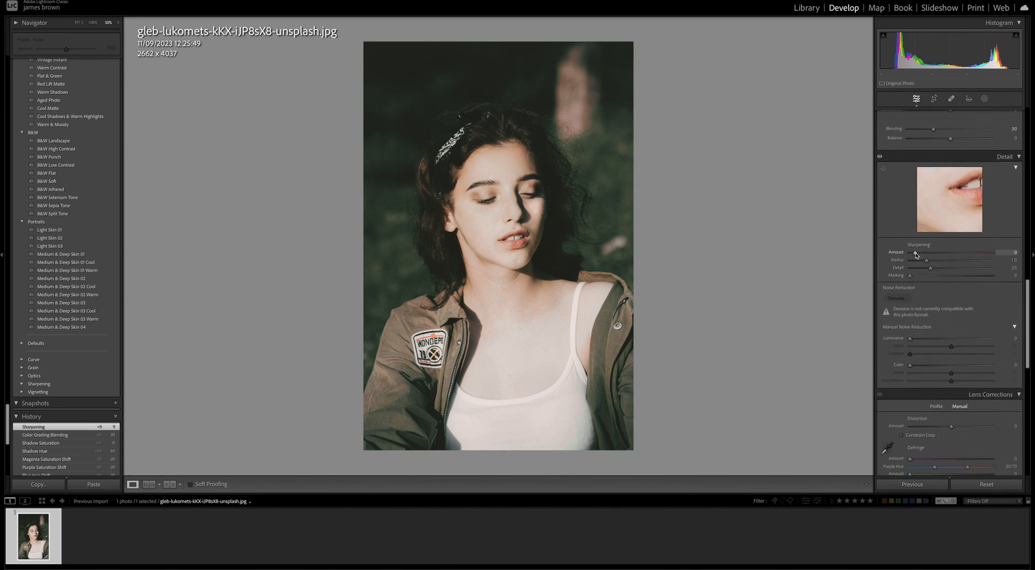
drag(915, 252, 919, 252)
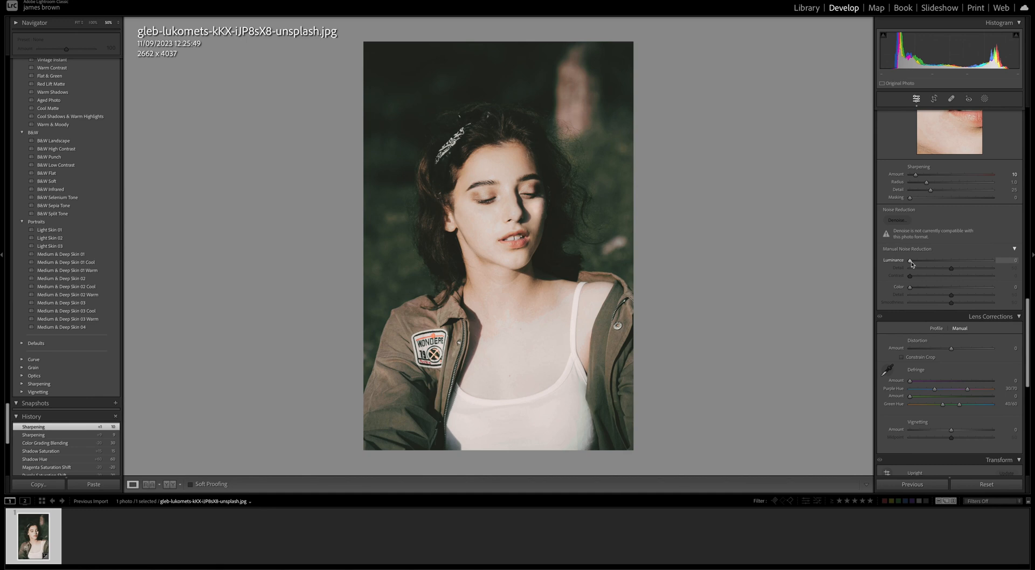
drag(910, 260, 925, 260)
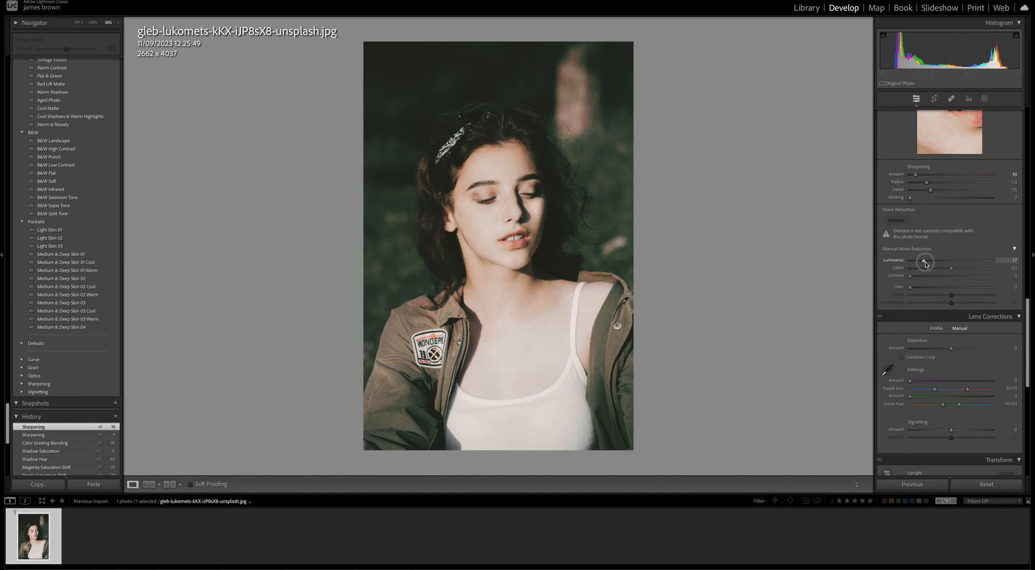
drag(924, 262, 928, 262)
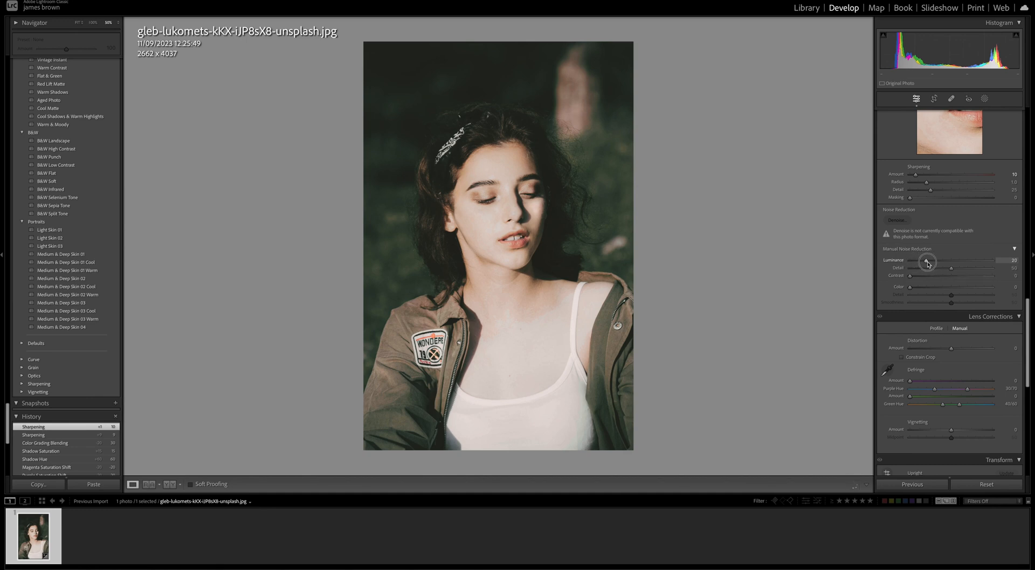
drag(927, 262, 929, 262)
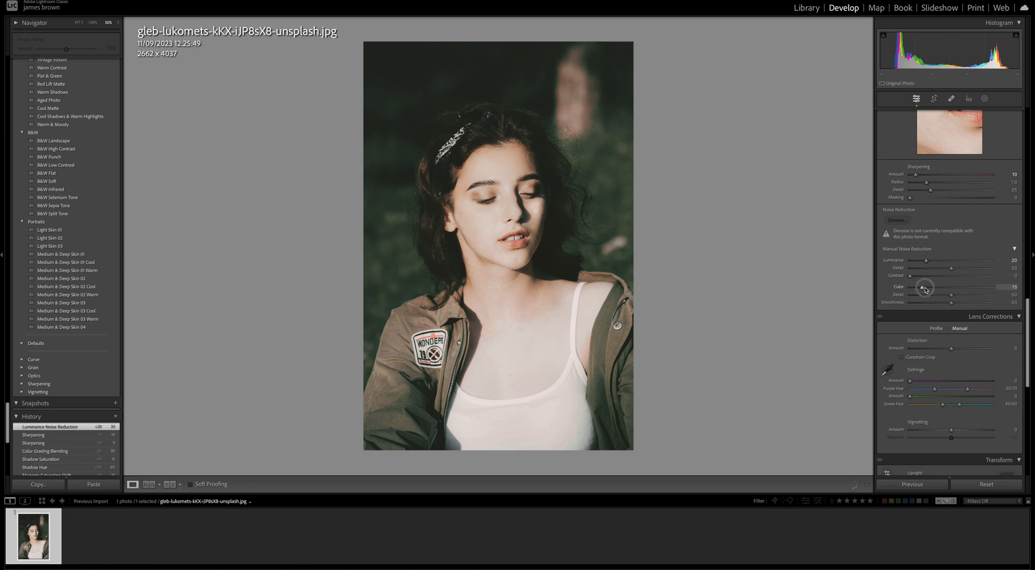
drag(924, 287, 932, 287)
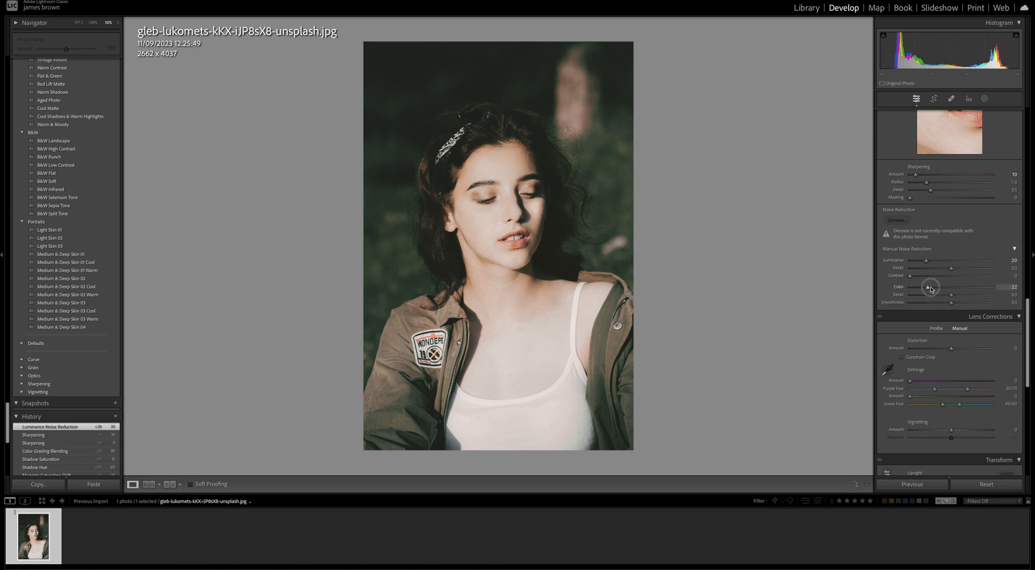
drag(932, 286, 935, 287)
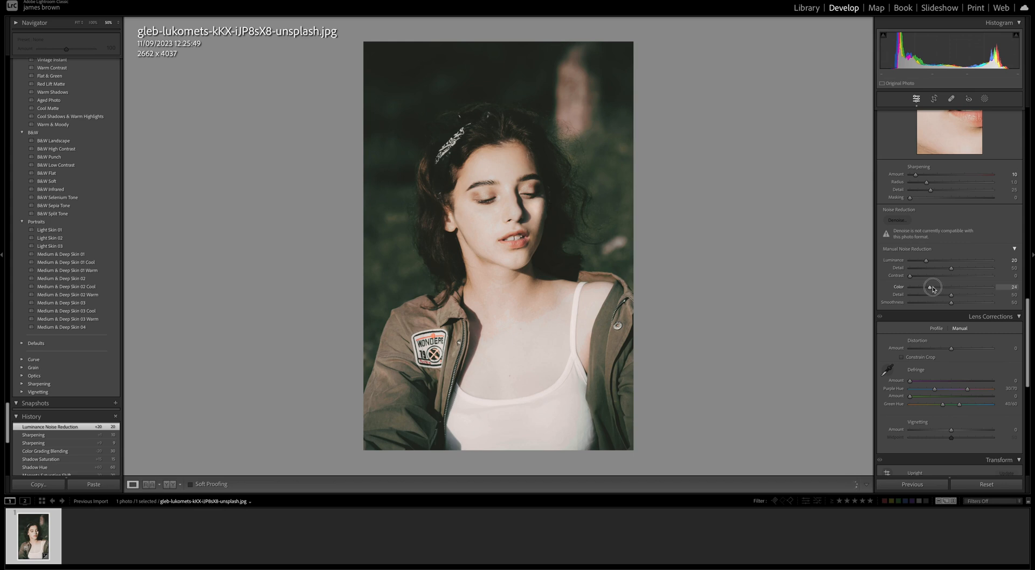
drag(933, 286, 936, 285)
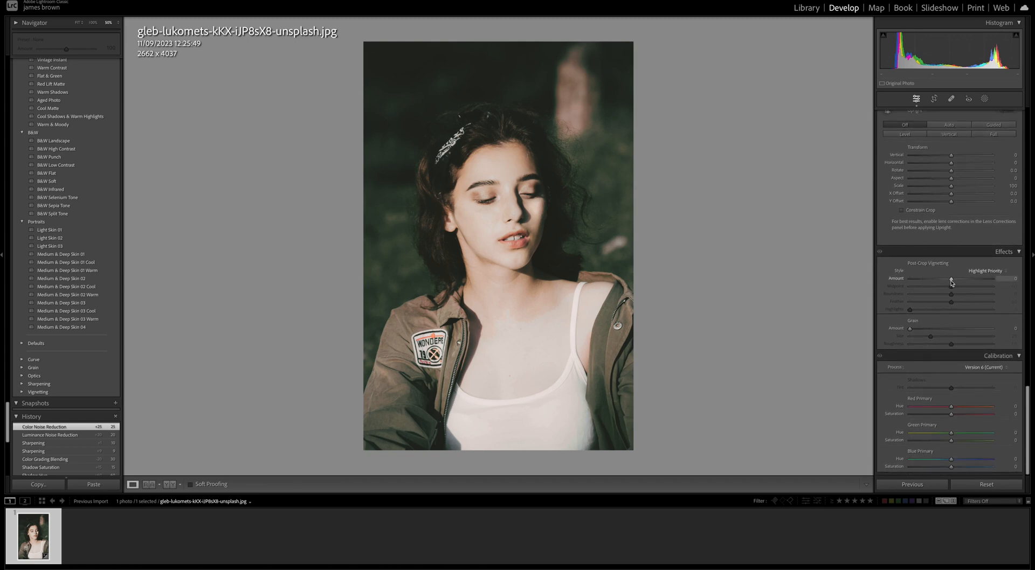
- Set Post-Crop Vignetting Amount to -20 and Grain Amount to 40 in the Effects panel
drag(971, 278, 944, 279)
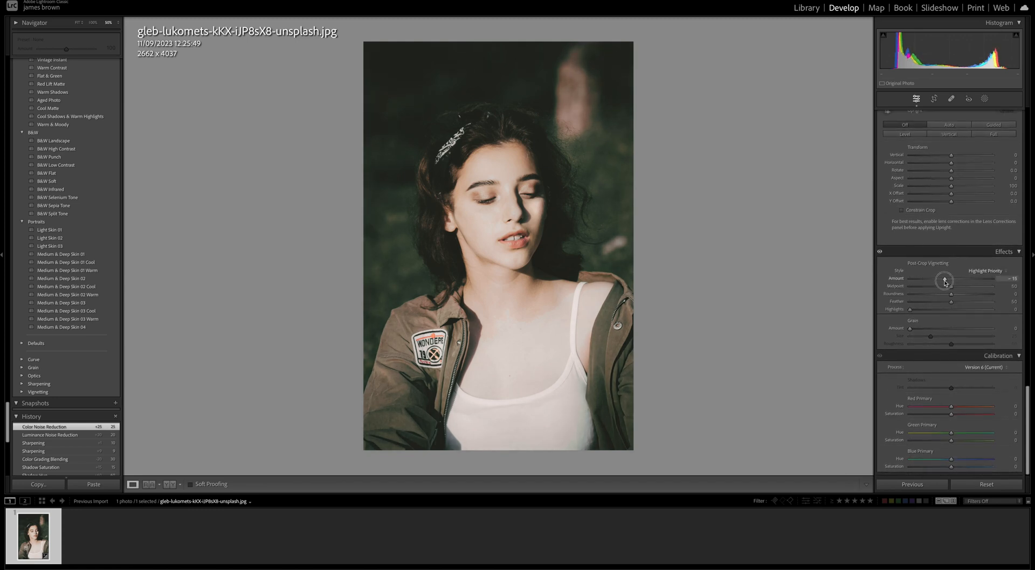
drag(945, 279, 942, 278)
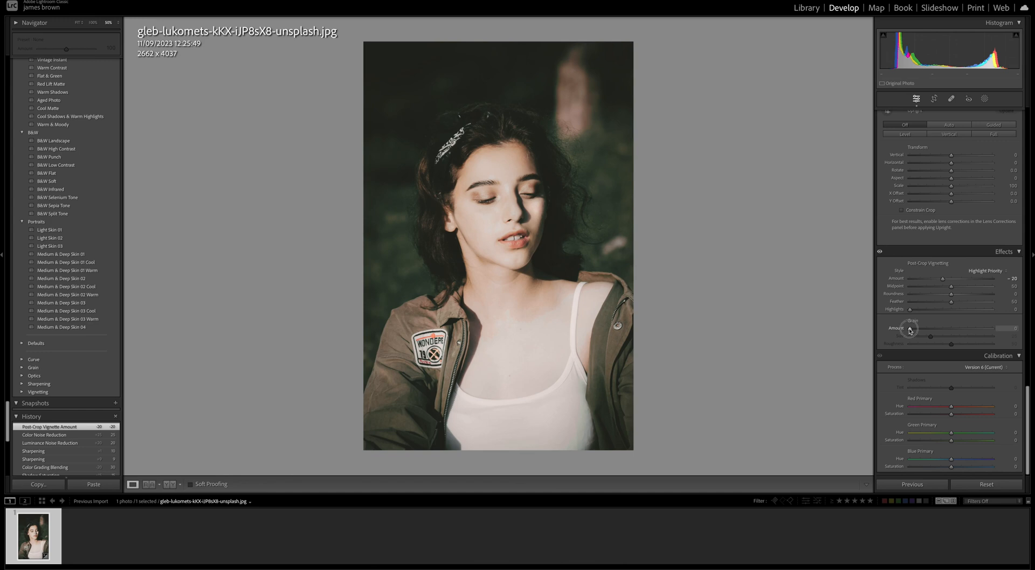
drag(911, 329, 935, 329)
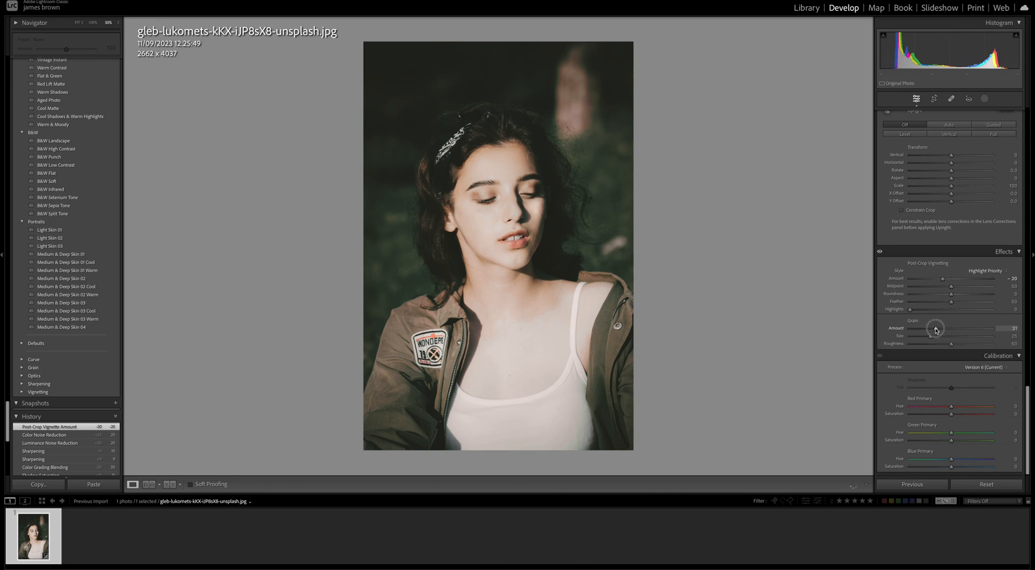
drag(936, 329, 950, 329)
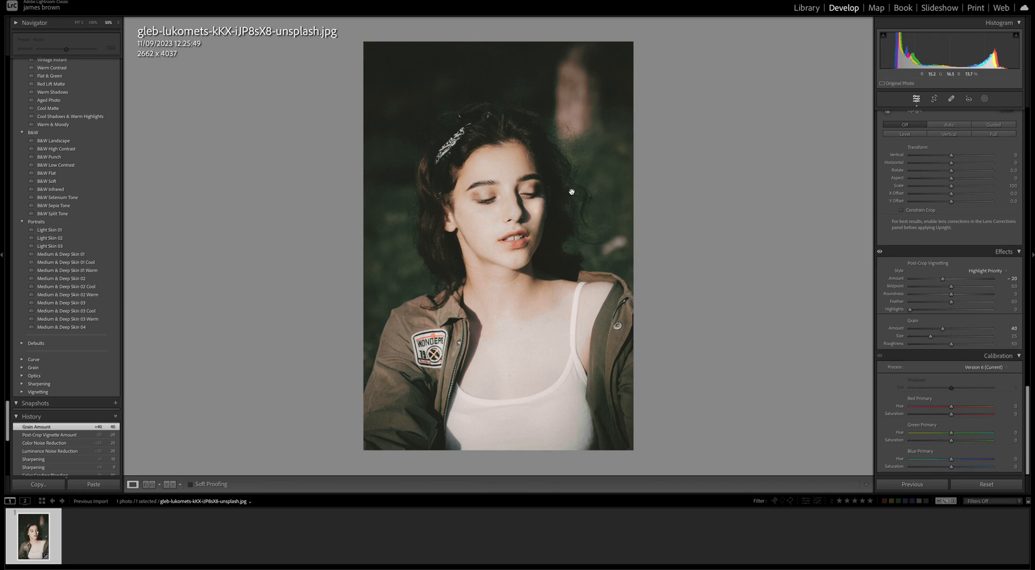
- Fit the portrait to the view and switch to the Before & After side-by-side view
click(572, 192)
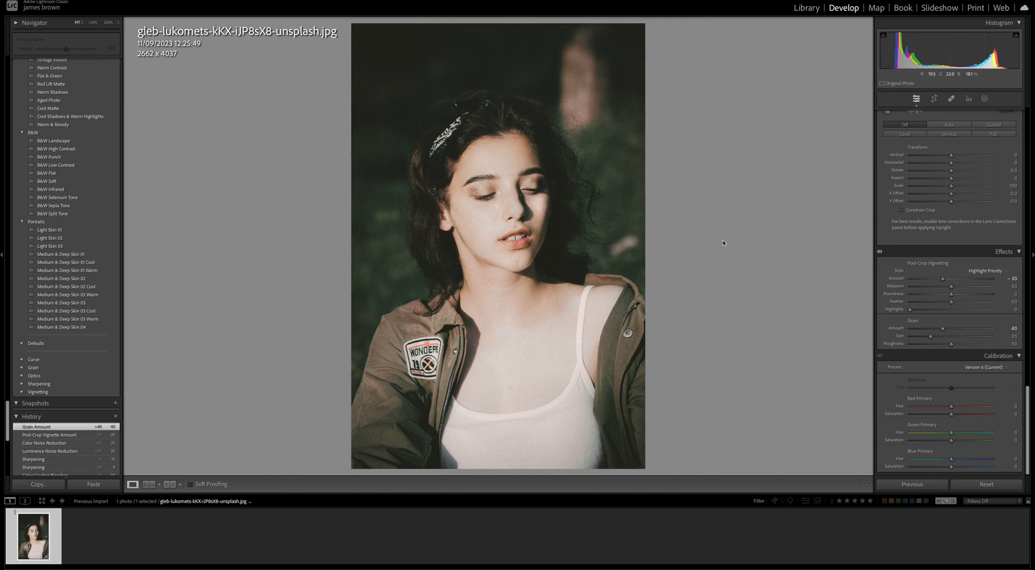
mouse_move(949, 303)
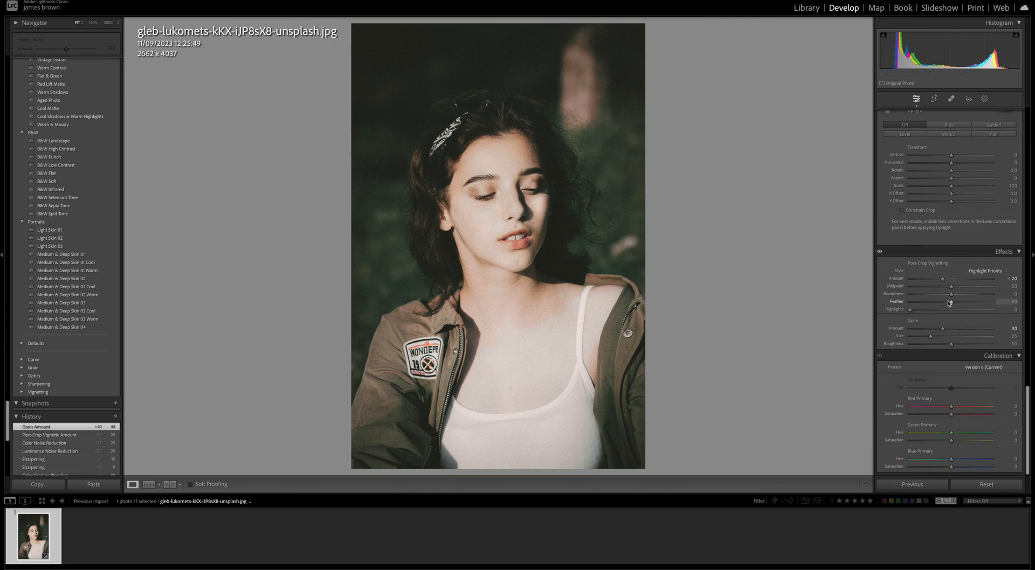
click(149, 484)
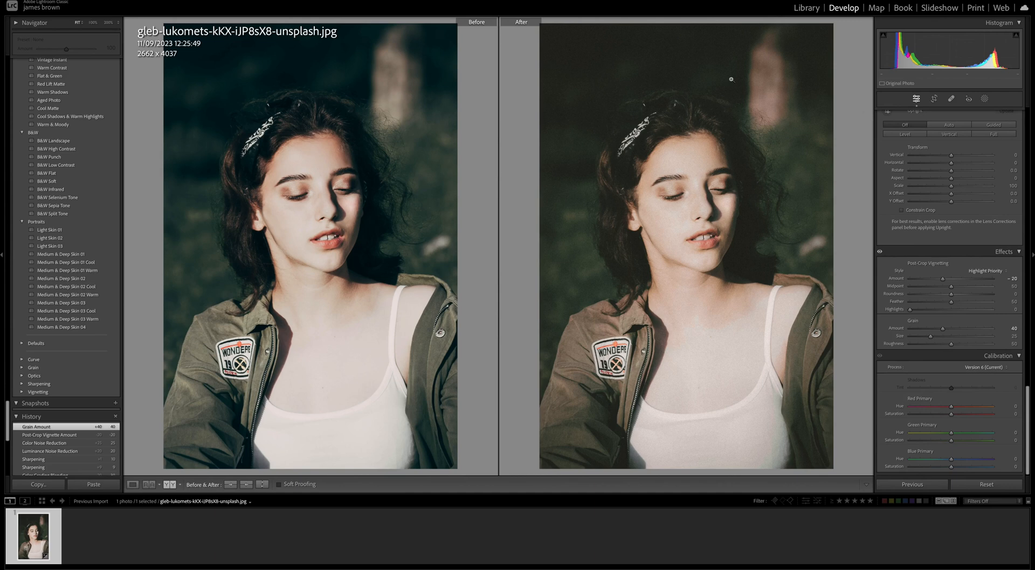
mouse_move(576, 150)
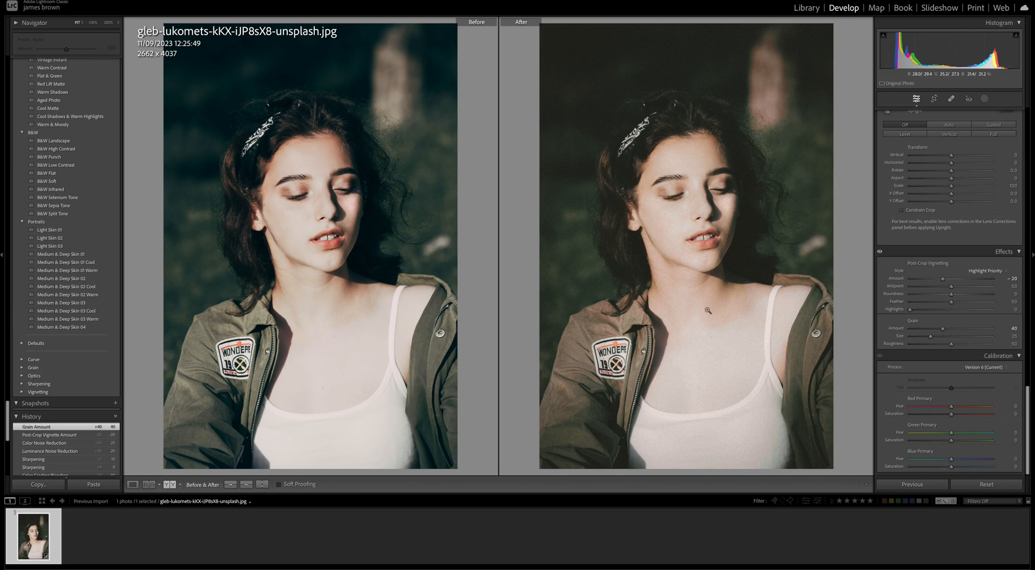
mouse_move(668, 348)
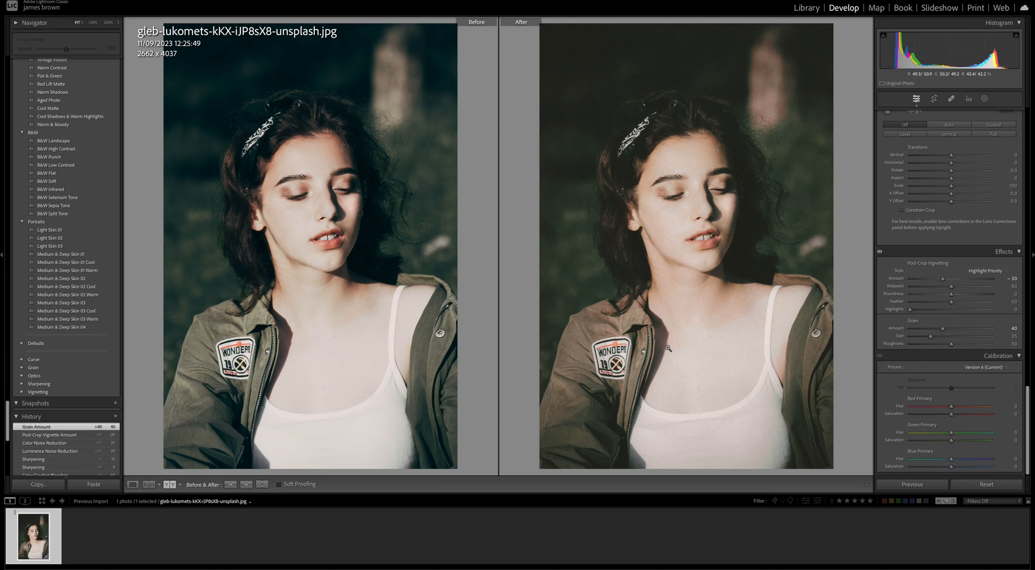
mouse_move(452, 285)
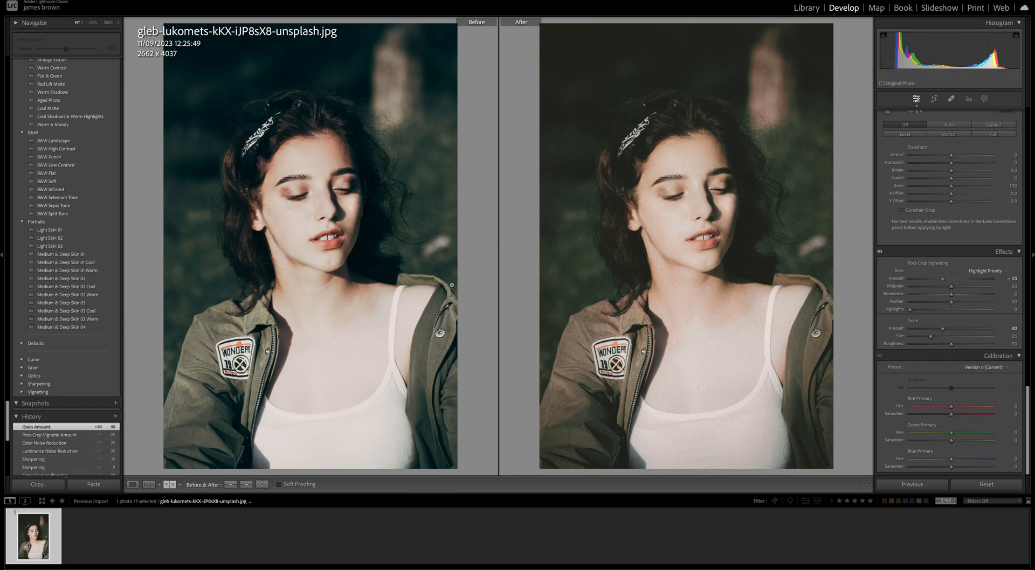
mouse_move(657, 281)
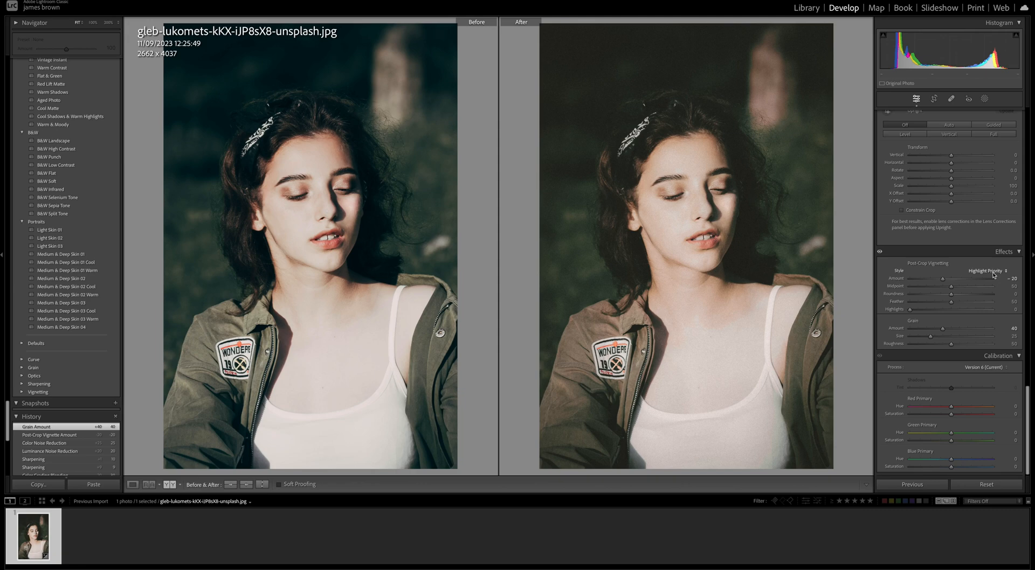
mouse_move(990, 271)
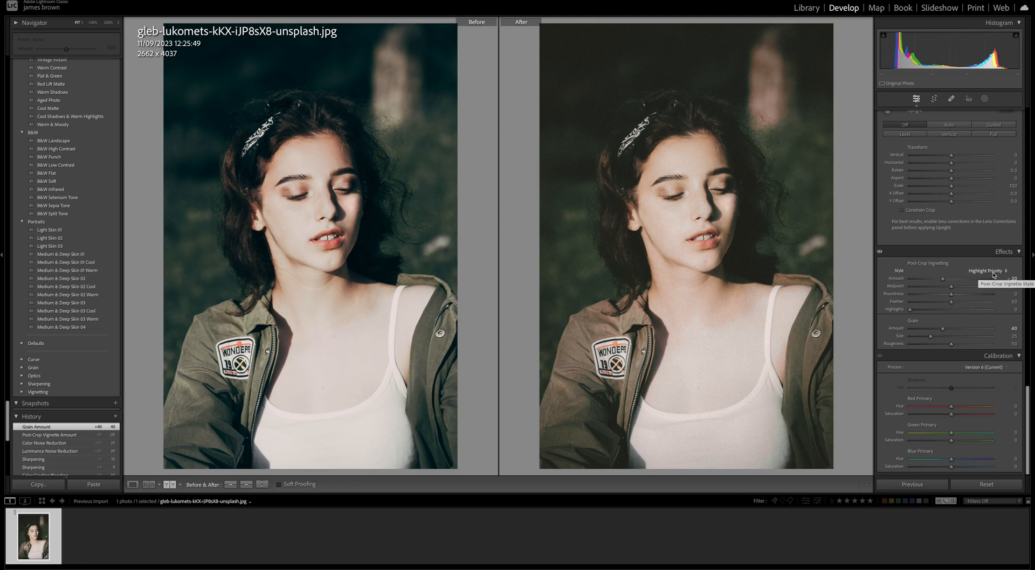